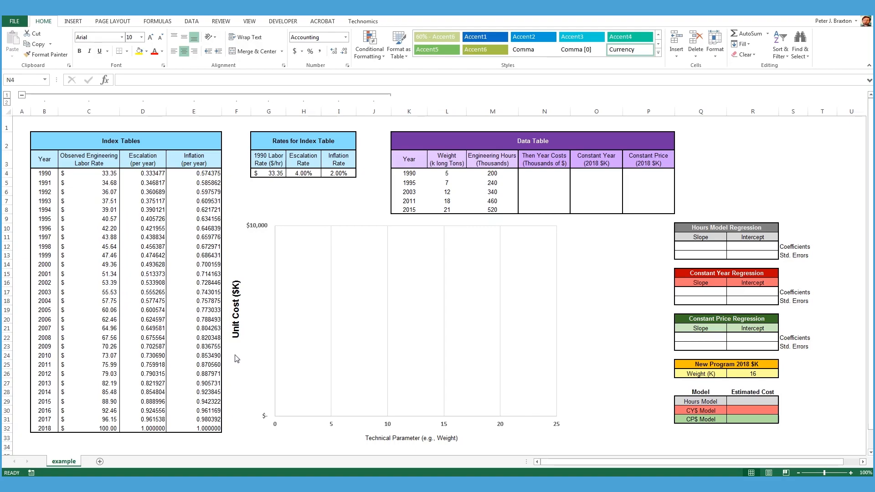
mouse_move(87, 210)
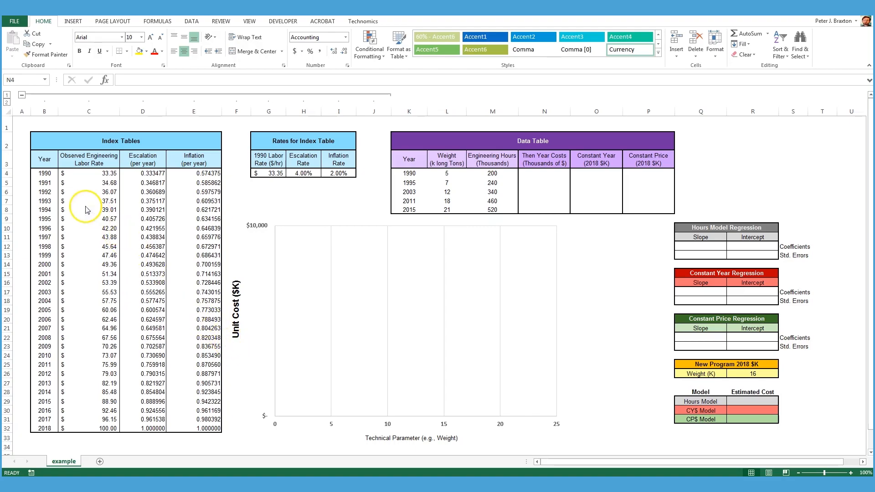
- Review the index table columns and the 2018 labor rate before numbering them
drag(43, 173, 156, 302)
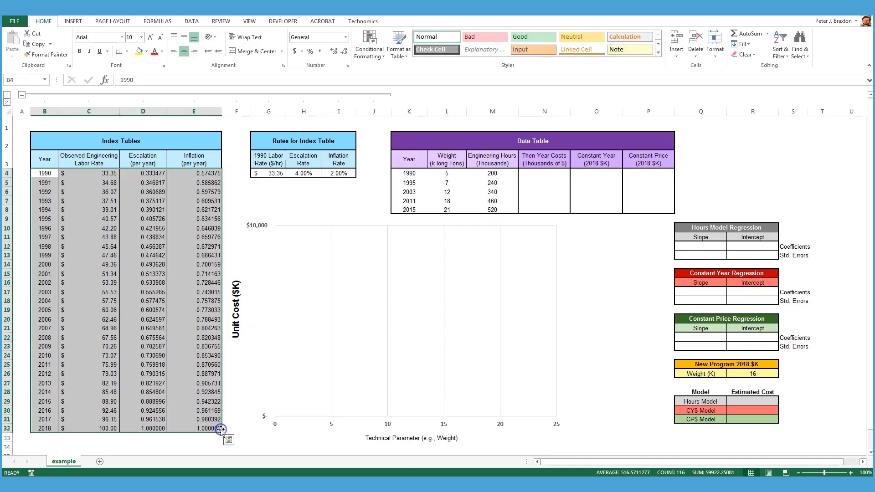
mouse_move(170, 343)
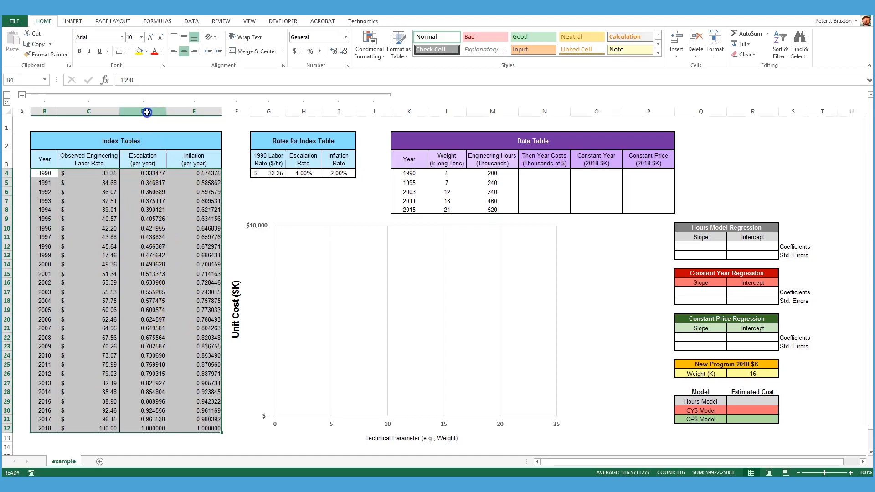
click(142, 111)
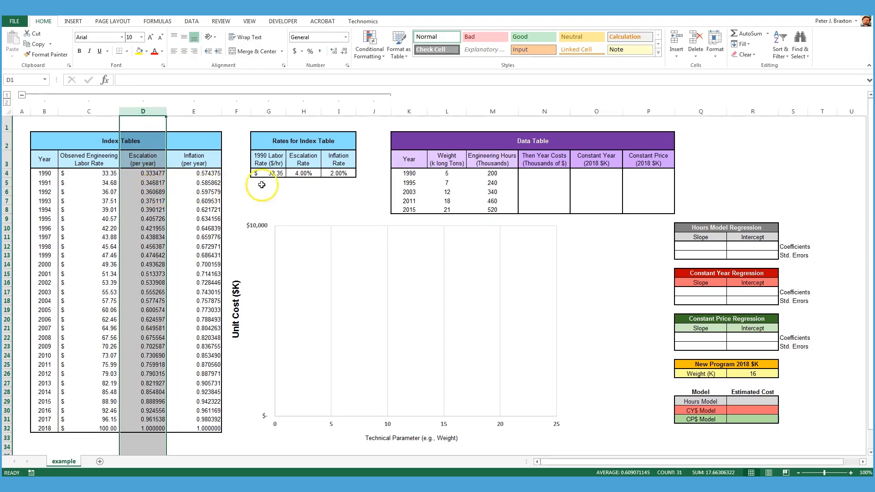
mouse_move(199, 132)
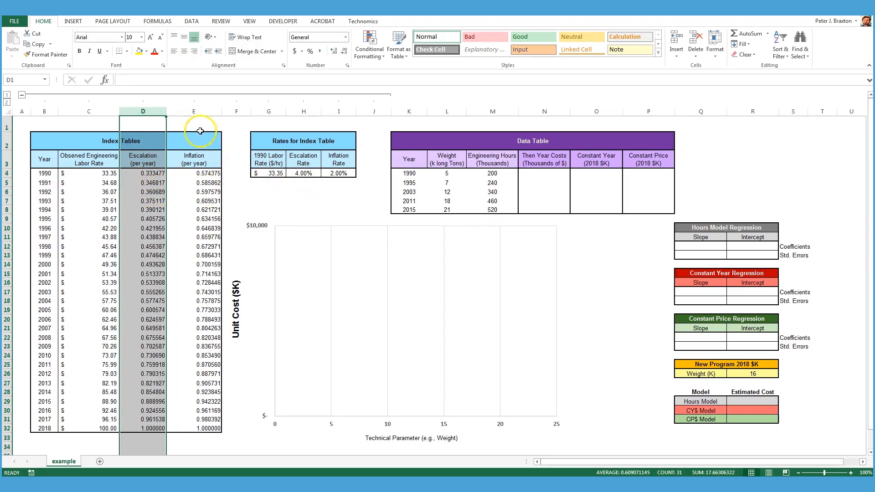
click(193, 111)
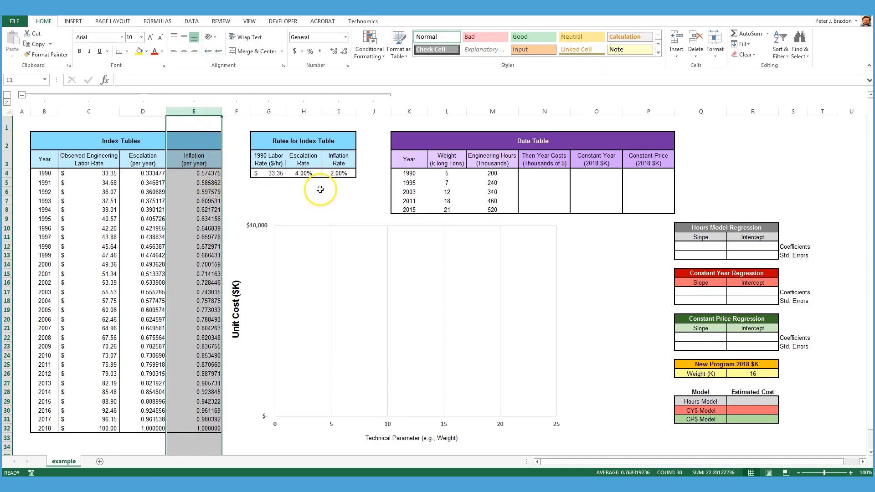
mouse_move(160, 339)
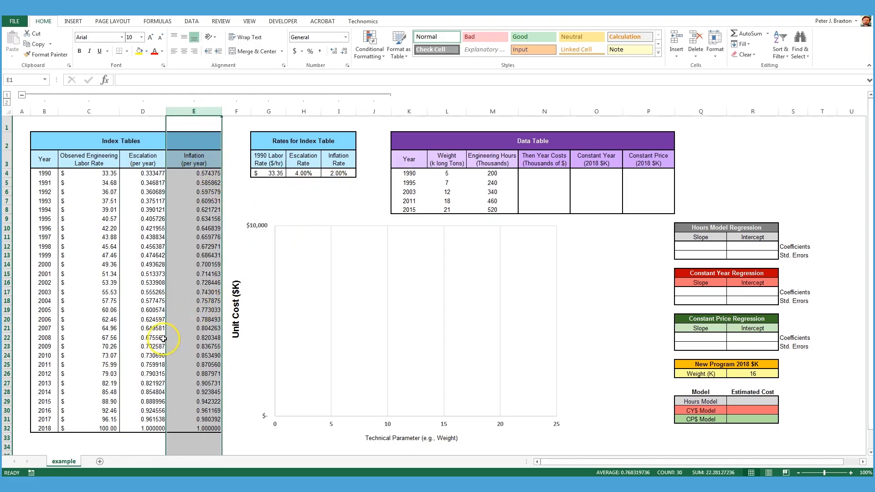
click(88, 426)
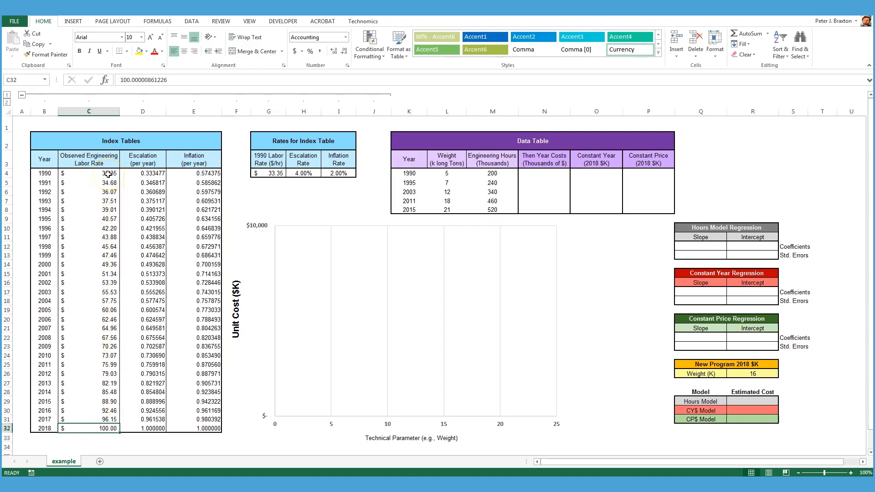
click(534, 173)
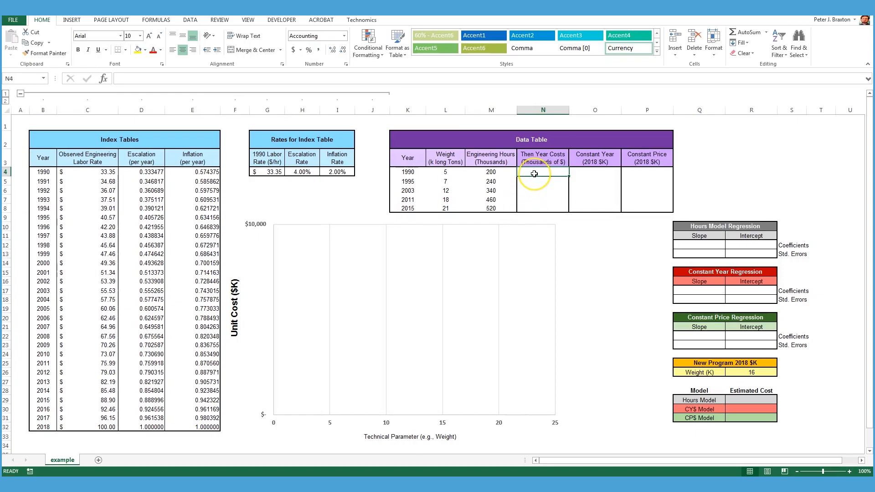
mouse_move(543, 217)
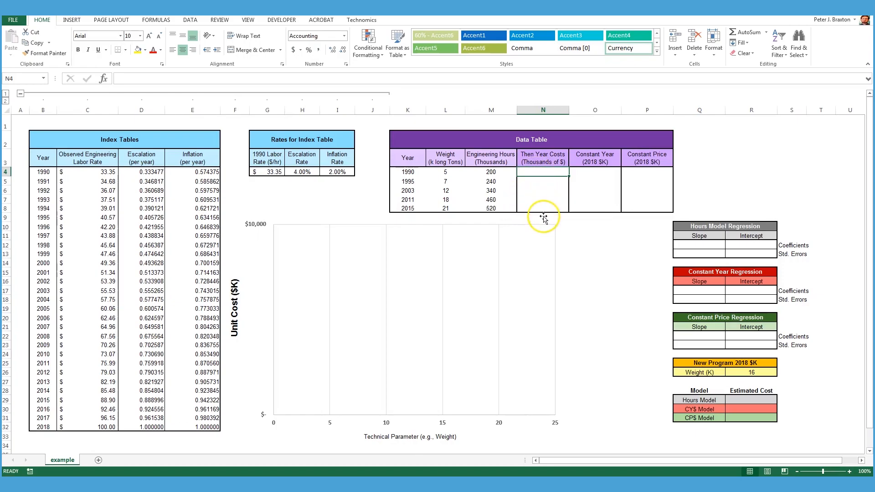
mouse_move(499, 202)
text(2)
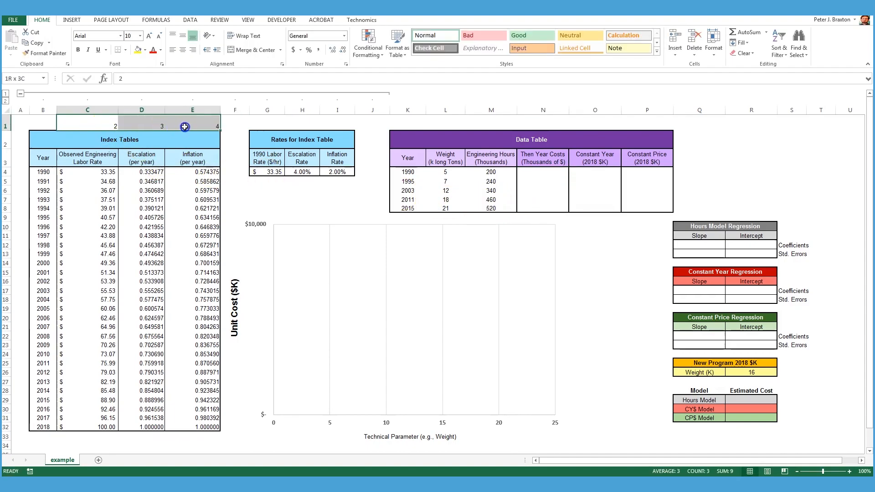
- Name the column-number cells col_Rate, col_Escalation and col_Inflation via the Name Box
click(88, 127)
text(col)
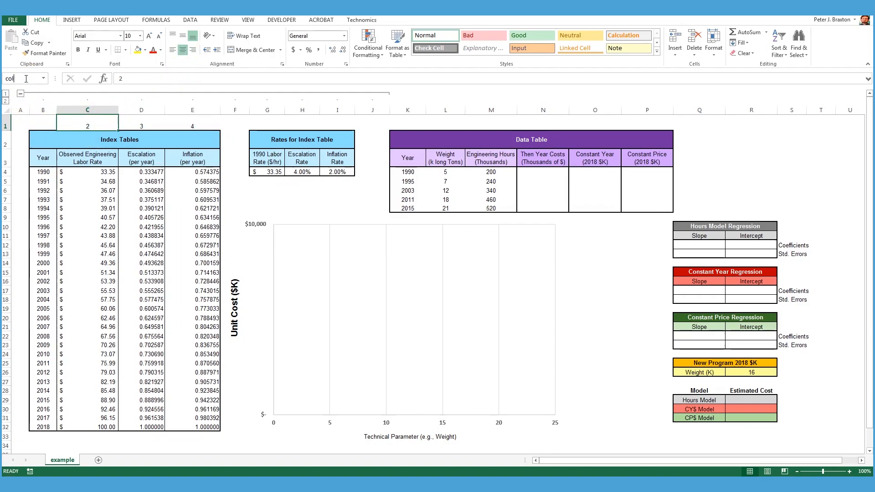
click(141, 126)
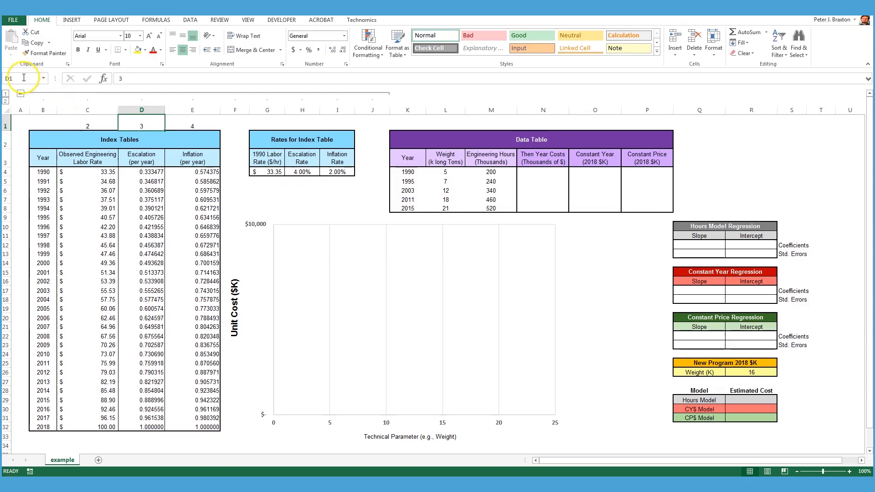
text(col_Escal)
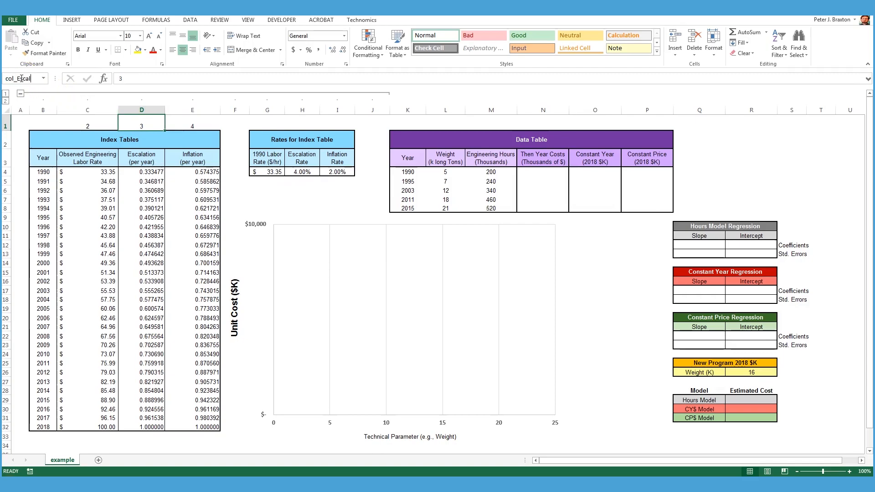
click(191, 126)
text(bl_Inflation)
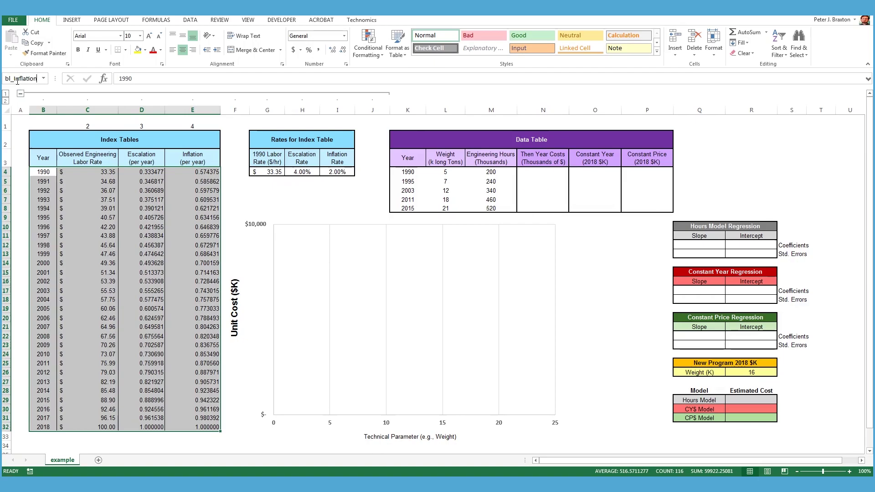
- Begin the 1990 Then Year Costs formula as =M4*VLOOKUP(
click(542, 171)
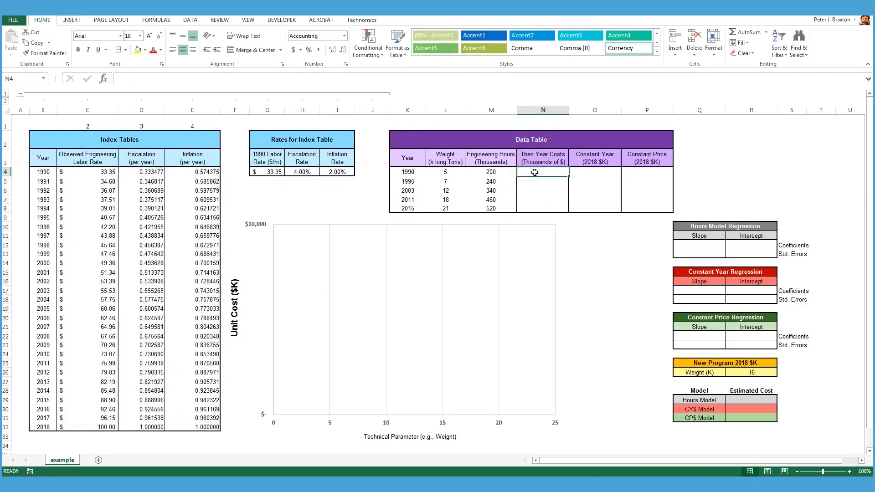
text(=)
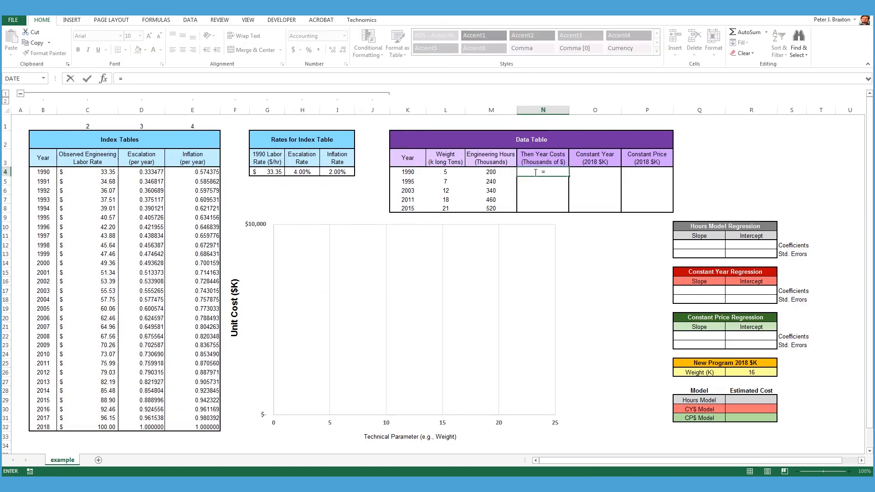
click(490, 171)
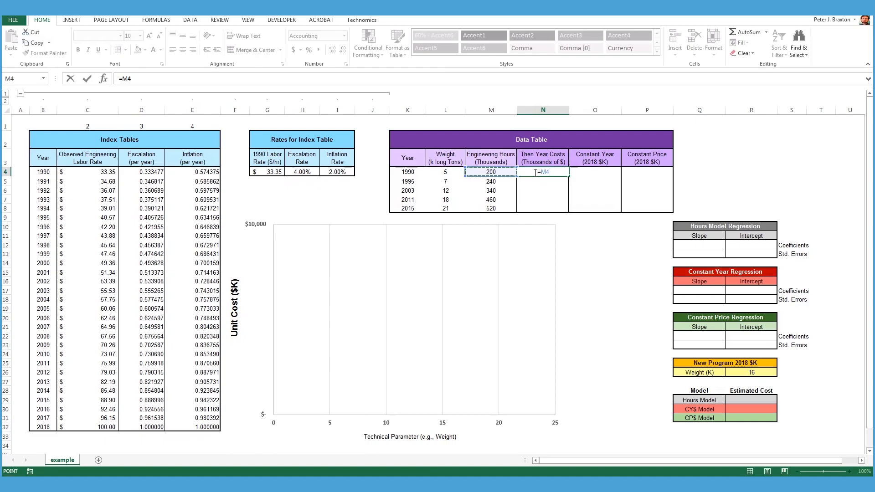
text(*)
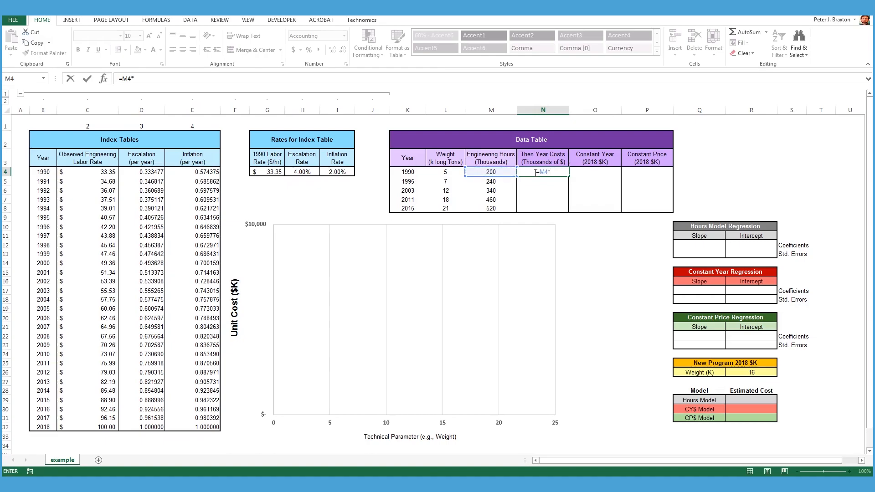
text(VLOOKUP)
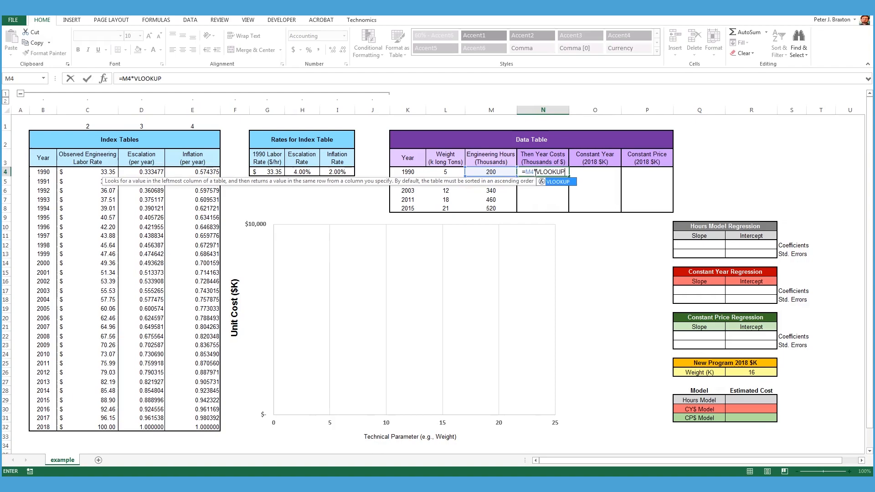
text((K$4)
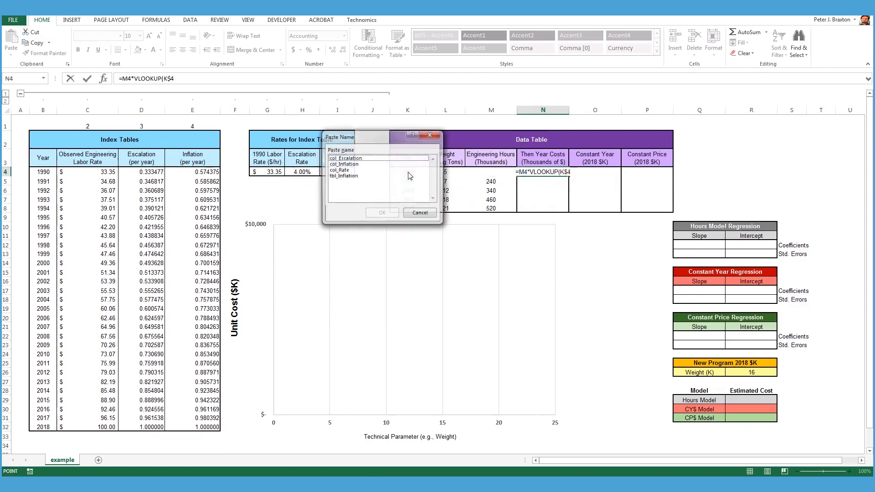
- Complete the lookup with $K4, tbl_Inflation, col_Rate, FALSE giving $6,669.55
click(419, 213)
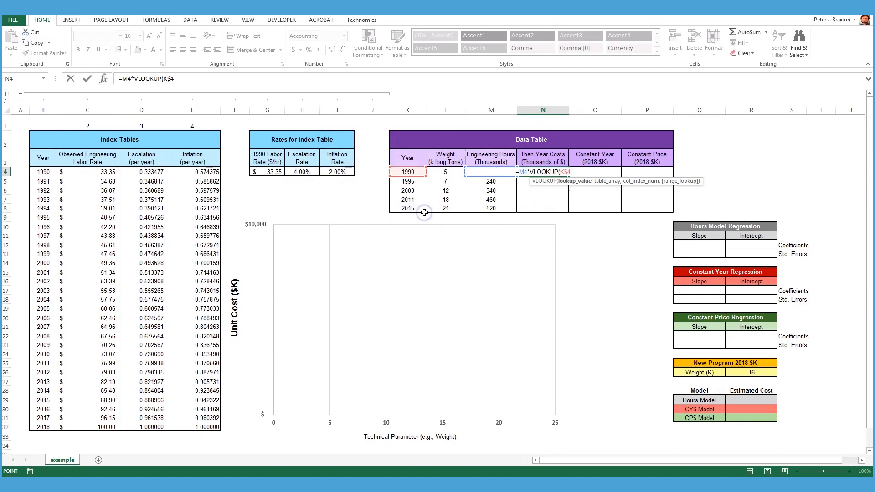
text($K4,tbl_Inflation)
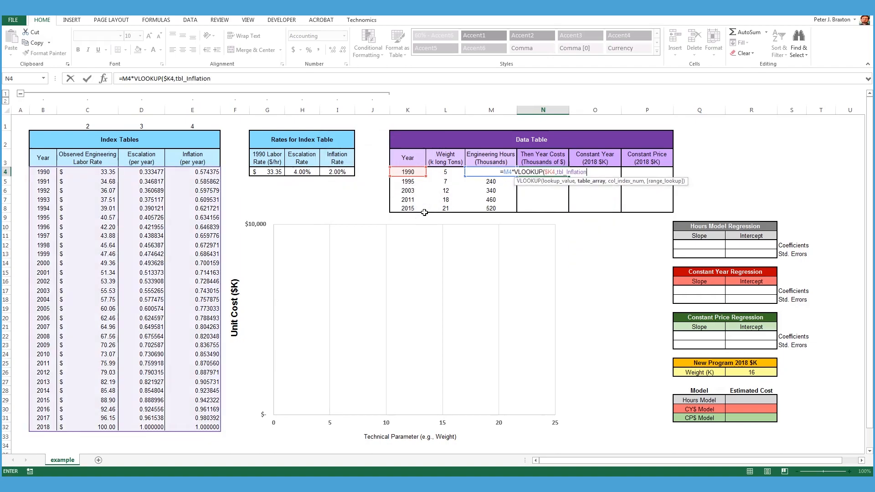
text(,col_Rate)
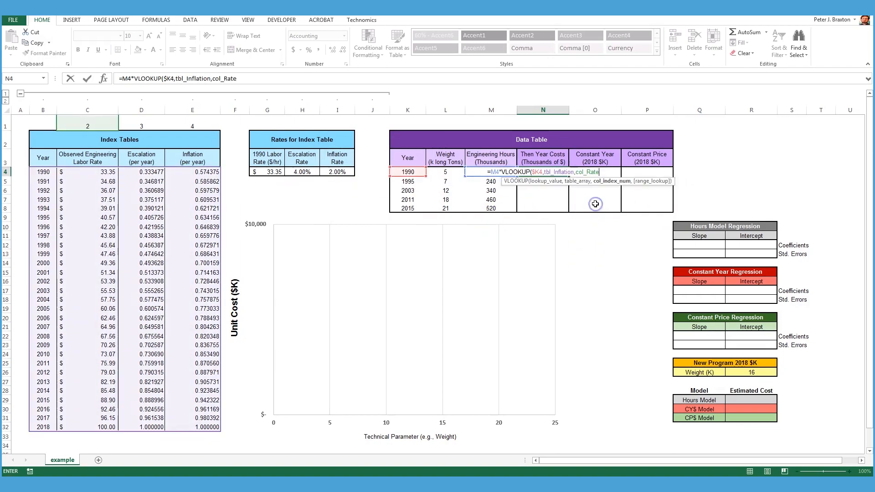
text(,F)
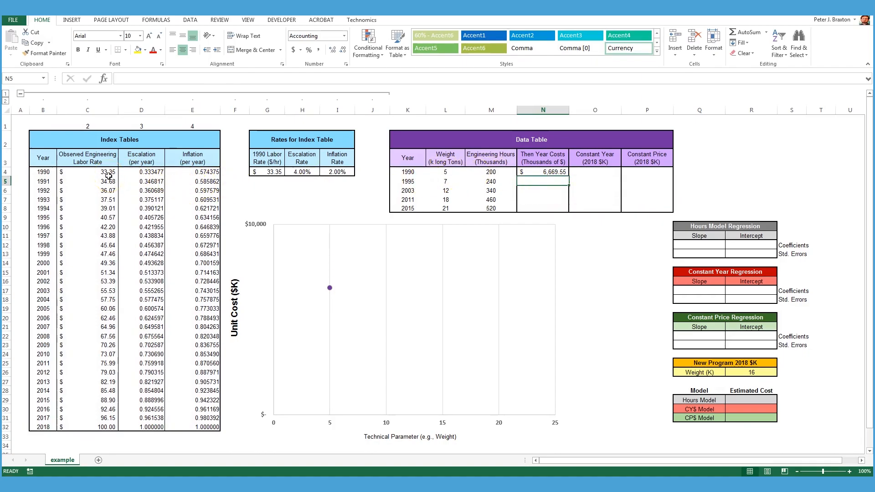
mouse_move(435, 183)
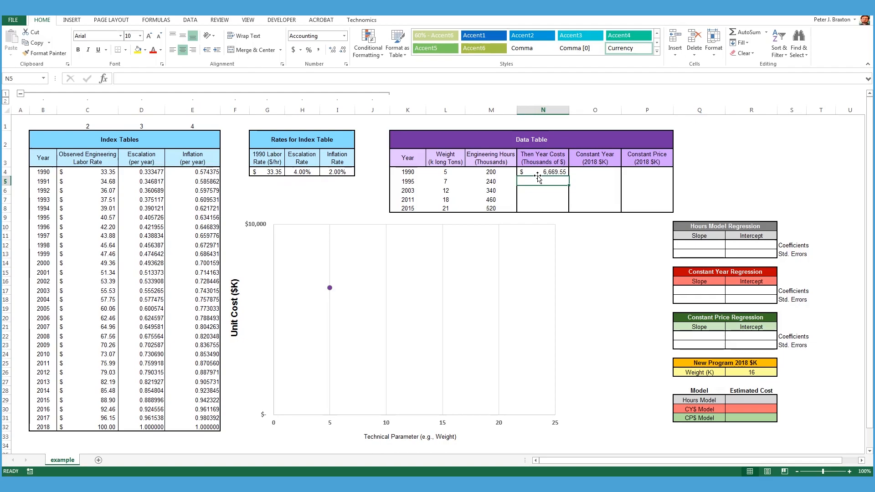
- Fill the then-year cost formula down N5:N8, yielding 6,669.55 through 46,227.81
click(542, 171)
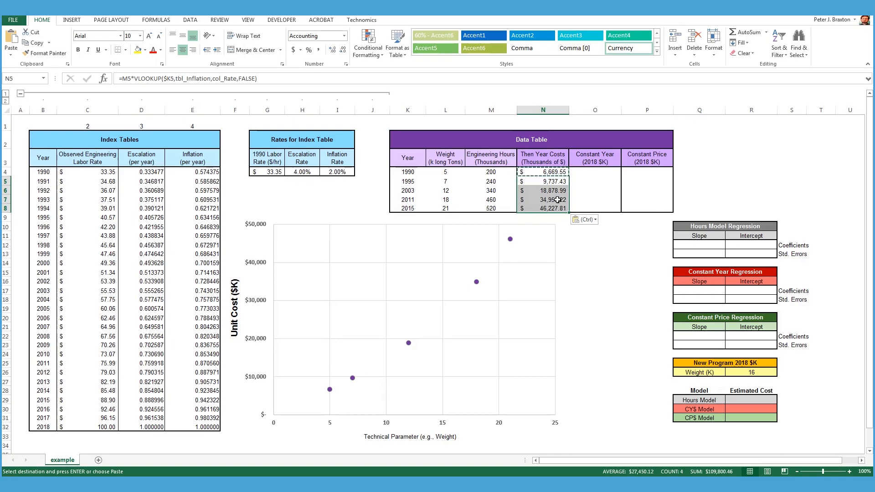
mouse_move(499, 255)
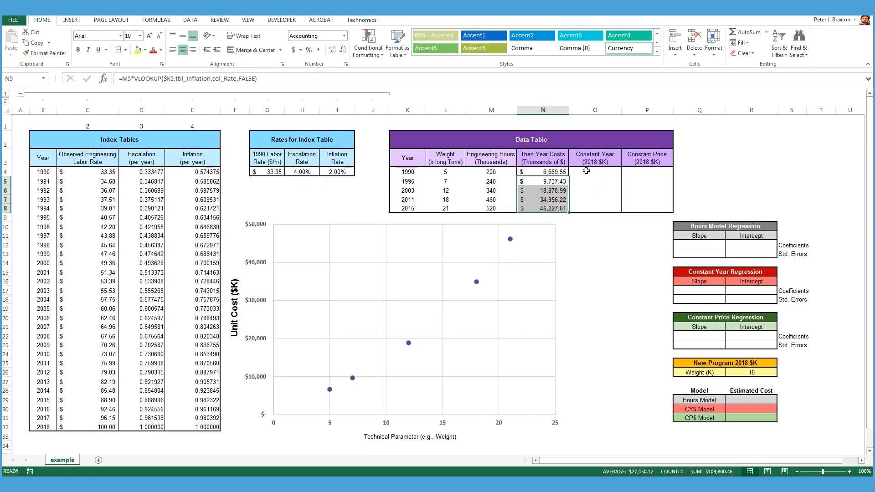
click(594, 171)
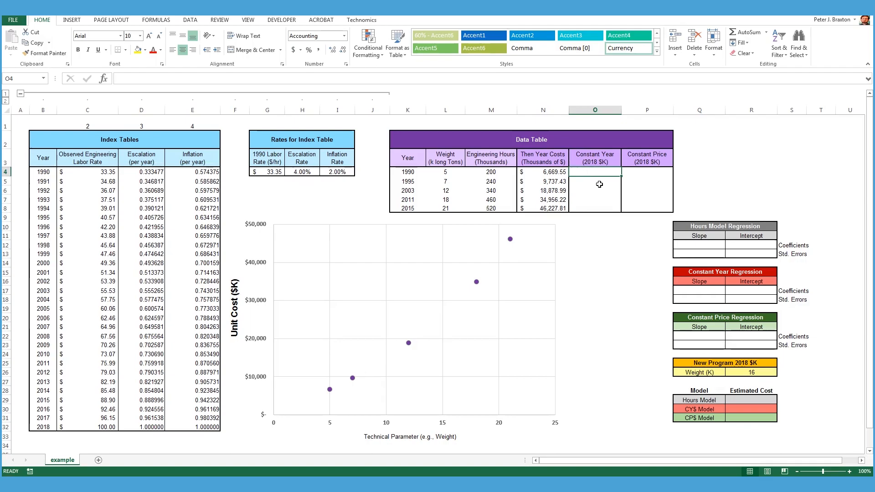
- Enter =$N4/VLOOKUP($K4,tbl_Inflation,col_Inflation,FALSE) in O4 for the 1990 constant-year cost
click(548, 171)
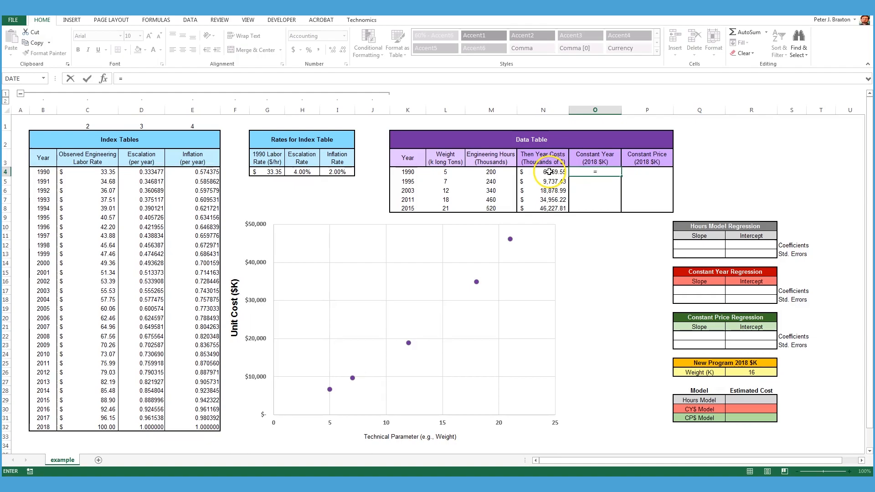
text(=$N4/VLOOK)
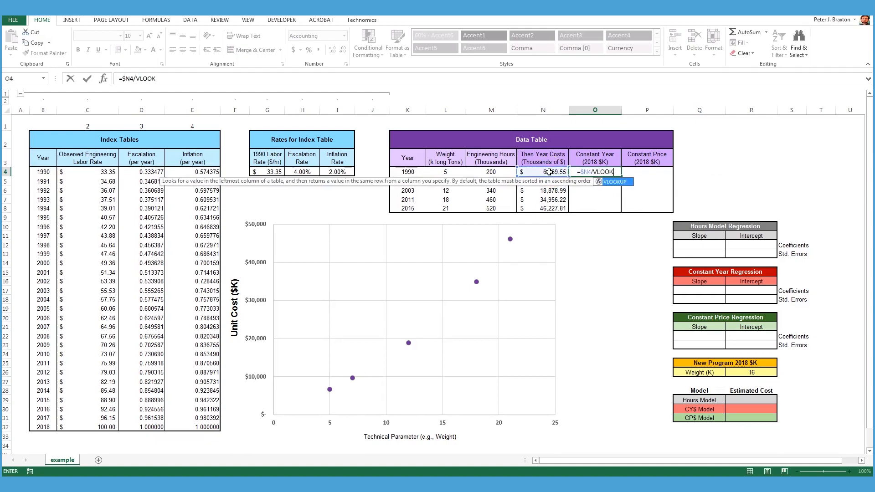
text(($K4,t)
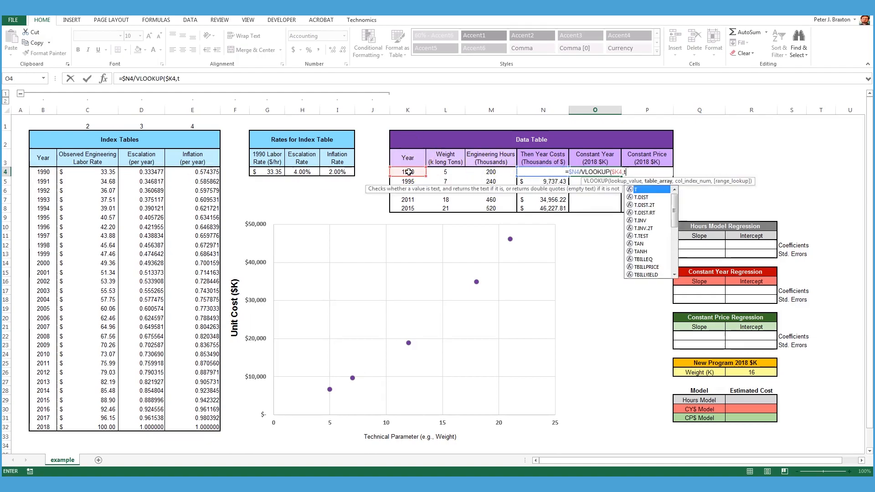
text(bl_Inflation,col_Inflation,)
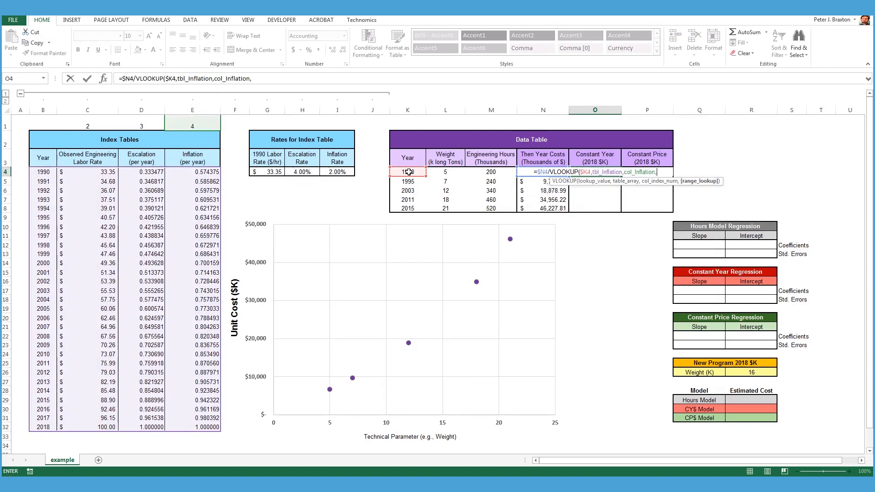
text(FALSE)
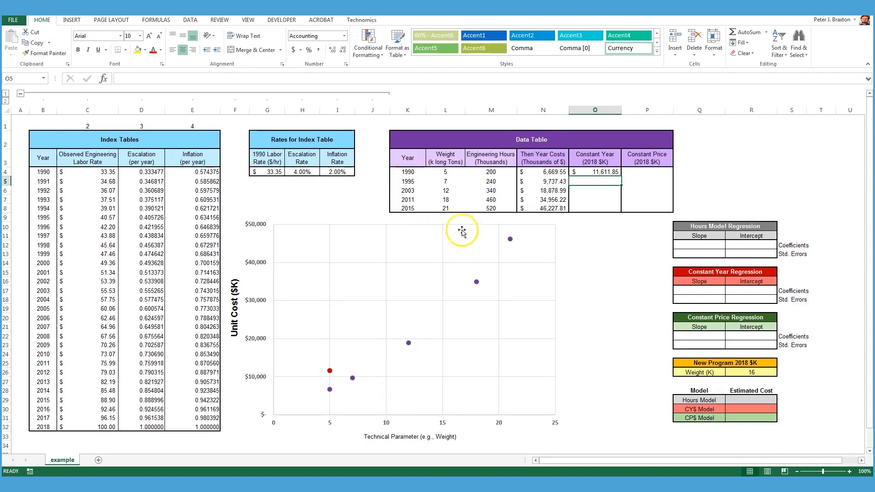
- Copy the constant-year formula into O5:O8, giving 11,611.85 through 49,057.33
click(602, 171)
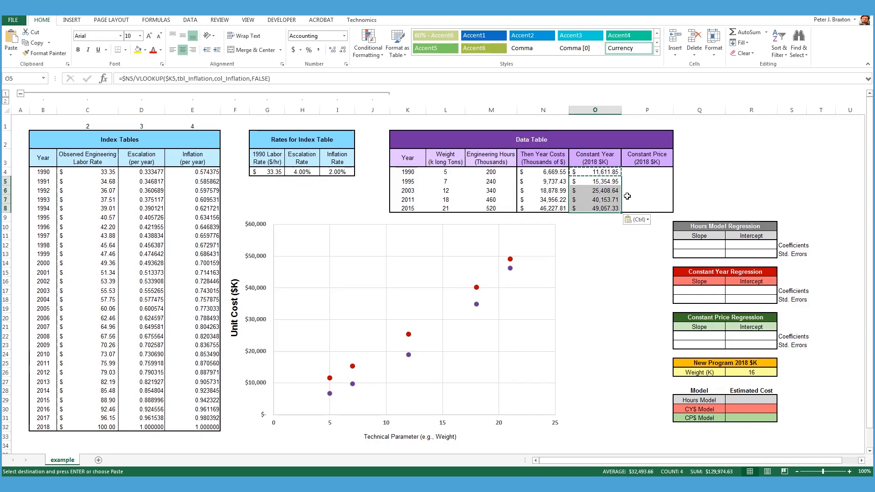
click(640, 206)
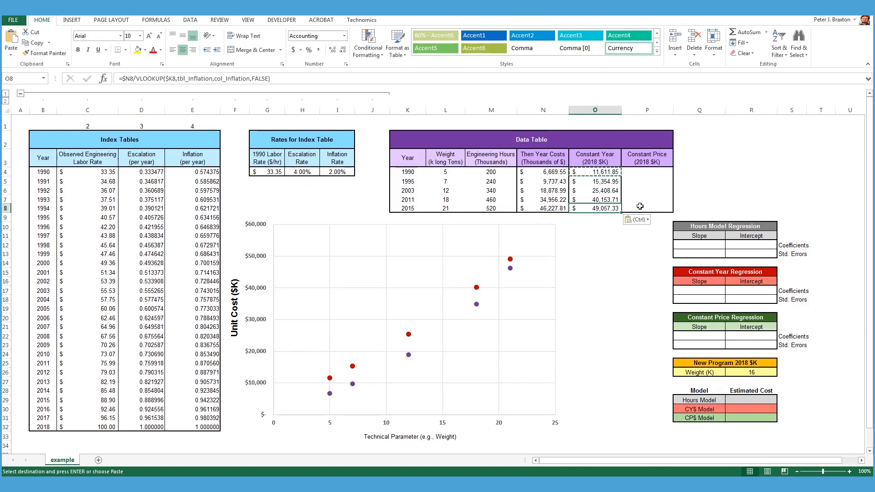
- Fill the Constant Price formula from P4 into P5:P8, giving 20,000 through 52,000
right_click(645, 173)
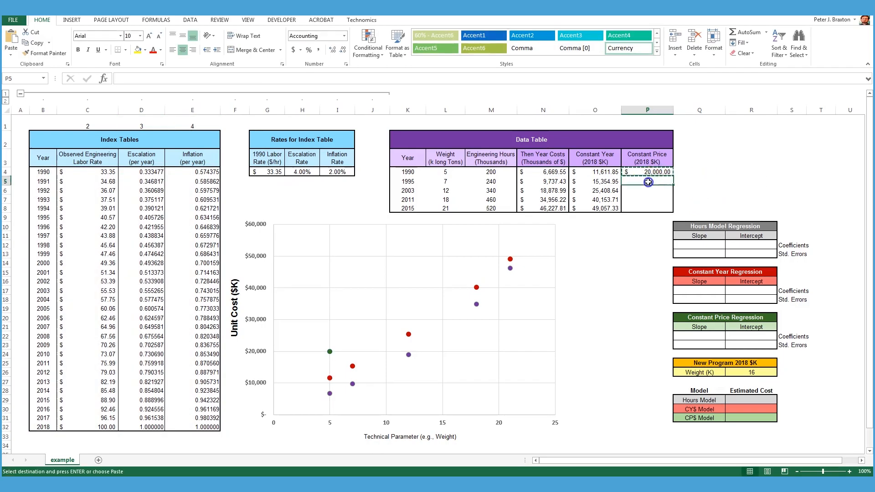
right_click(648, 181)
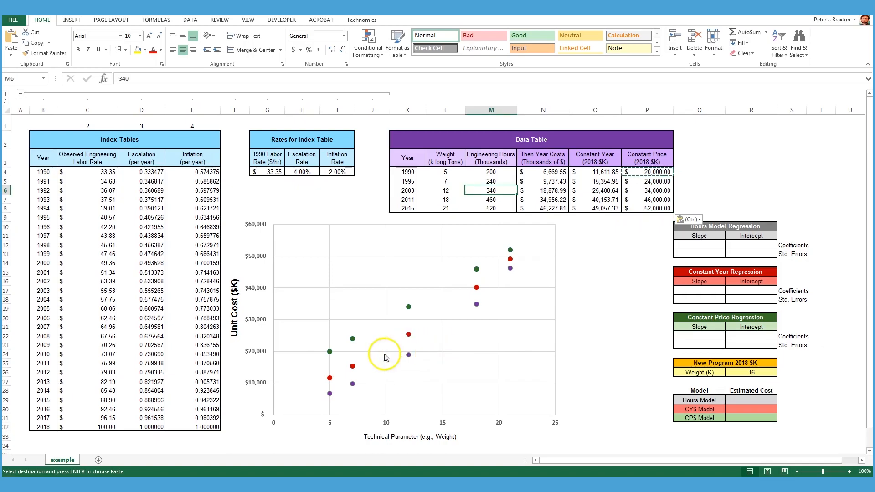
mouse_move(509, 269)
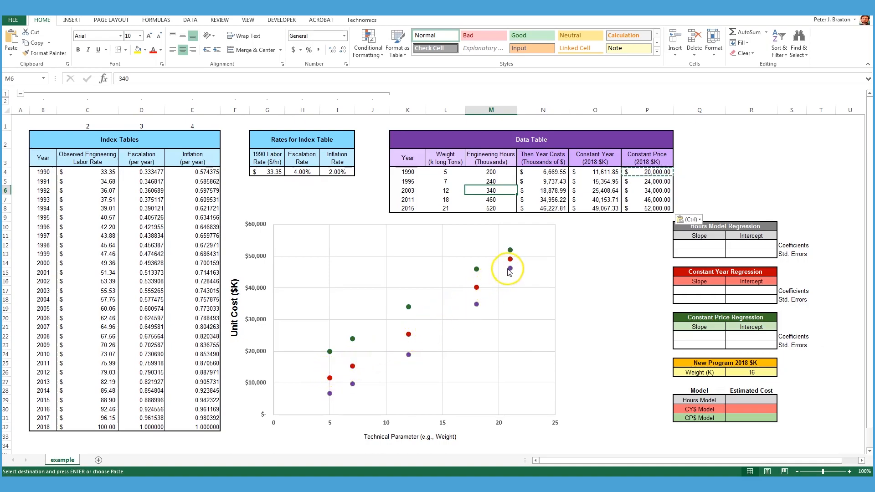
right_click(408, 335)
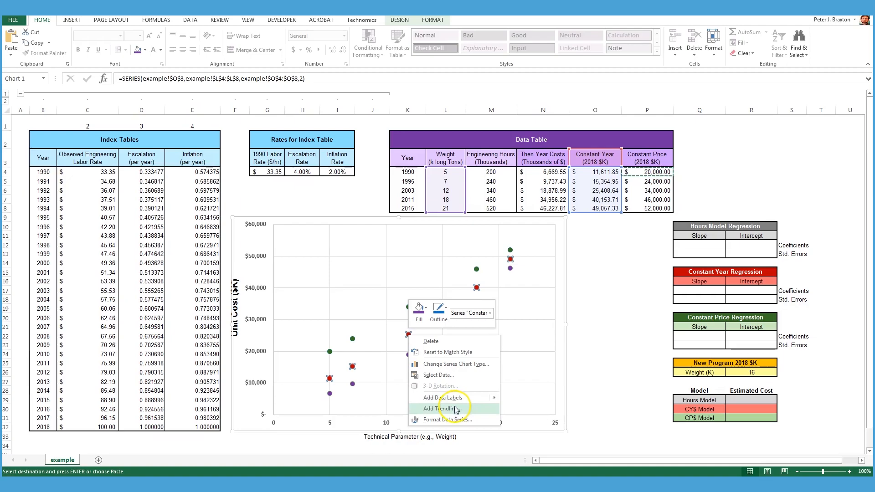
- Add a linear trendline with equation and R² to the red Constant Year series
click(440, 408)
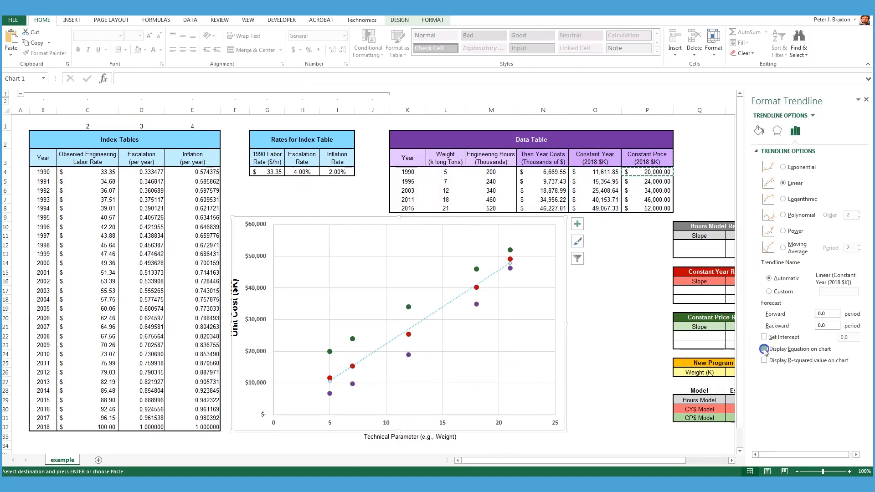
click(763, 349)
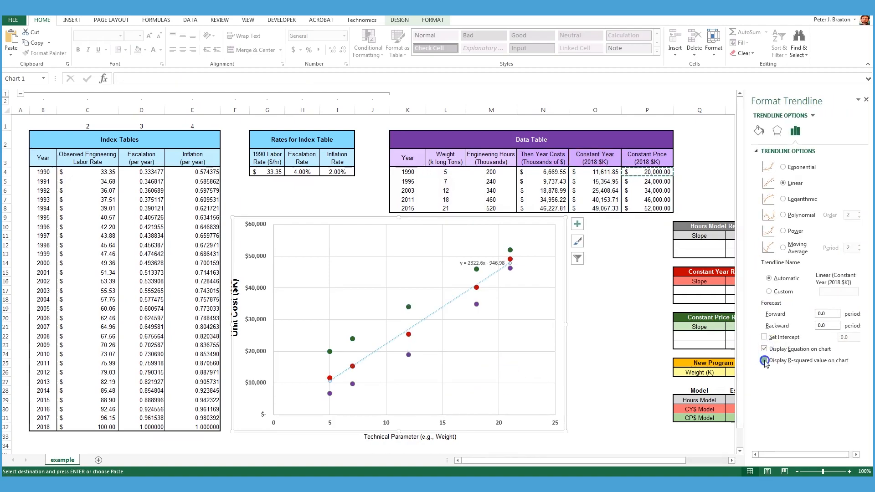
click(764, 359)
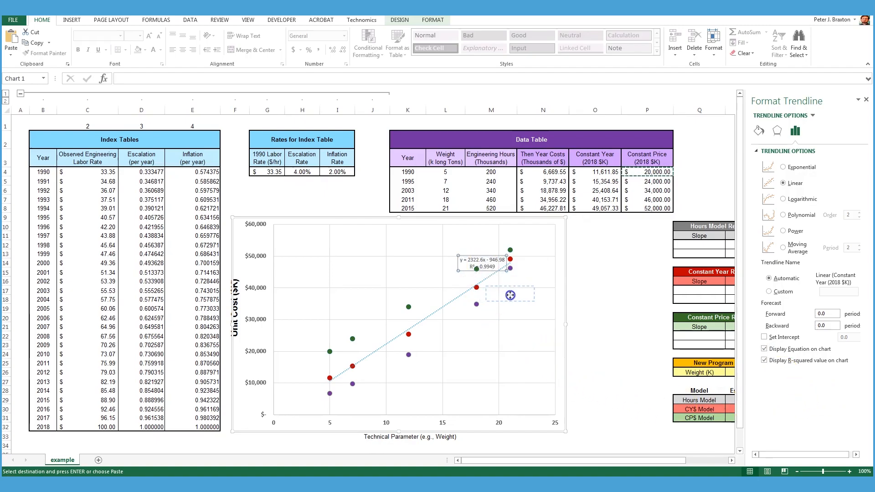
- Add a linear trendline with equation and R² to the green Constant Price series
right_click(476, 286)
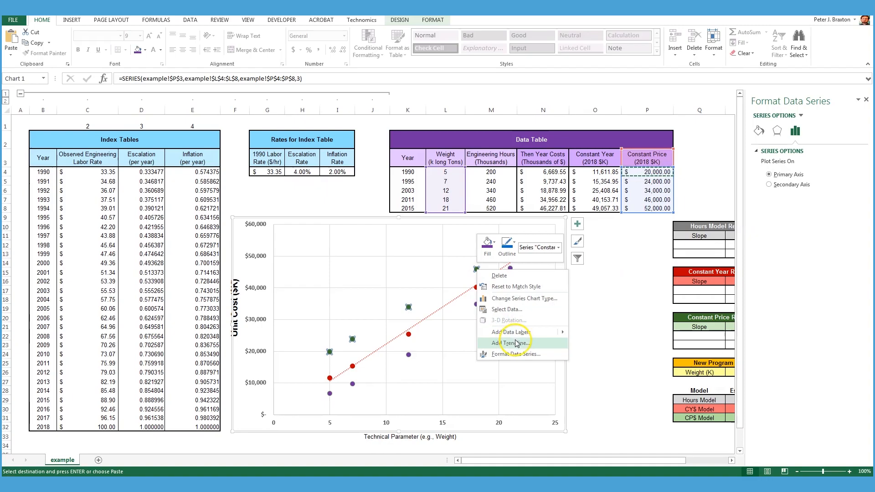
click(511, 342)
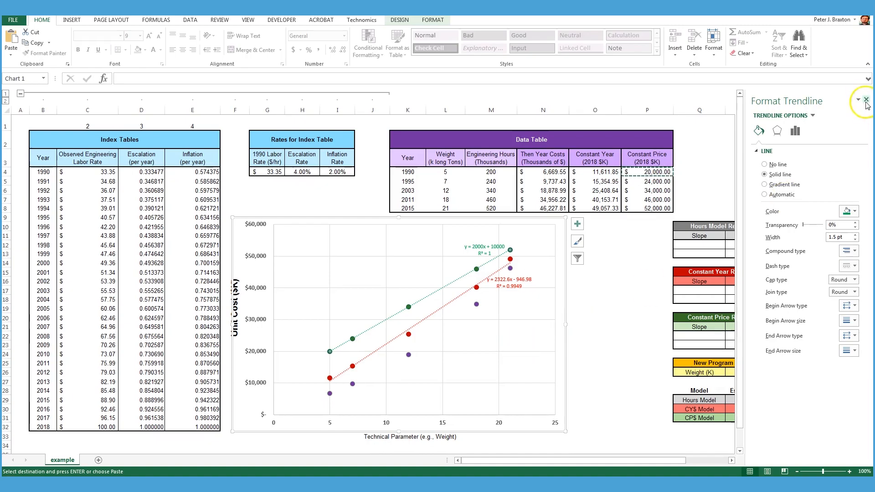
click(866, 99)
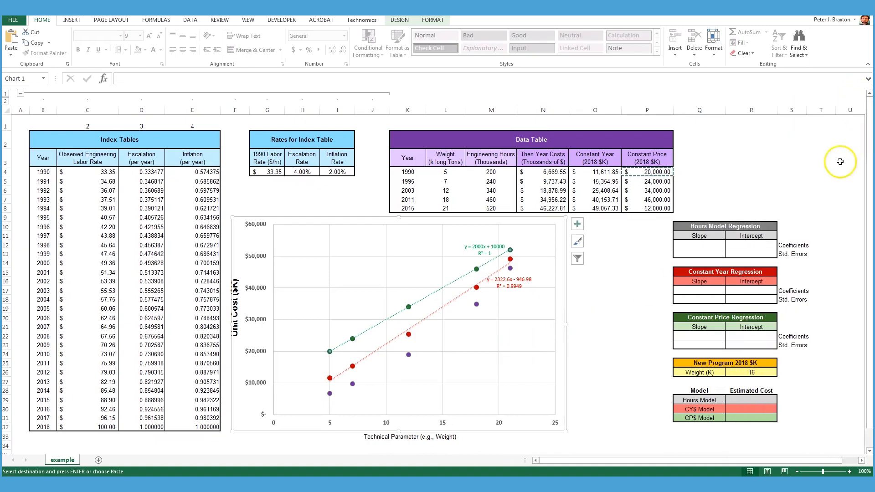
mouse_move(496, 253)
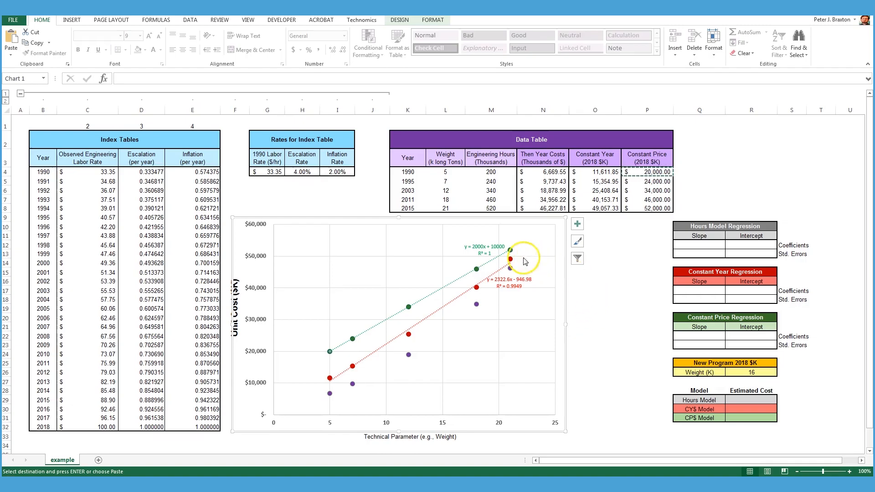
mouse_move(450, 307)
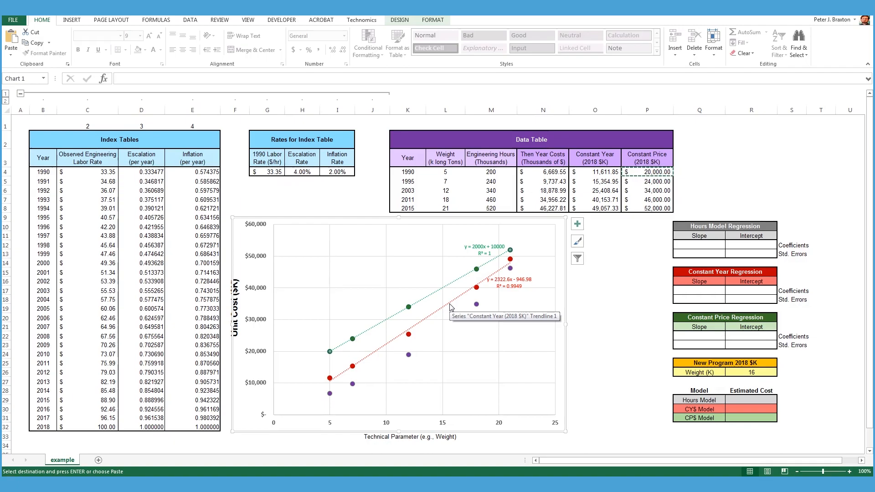
- Enter the LINEST array on O4:O8 against L4:L8, giving slope 2,322.56 and intercept -946.98
click(698, 291)
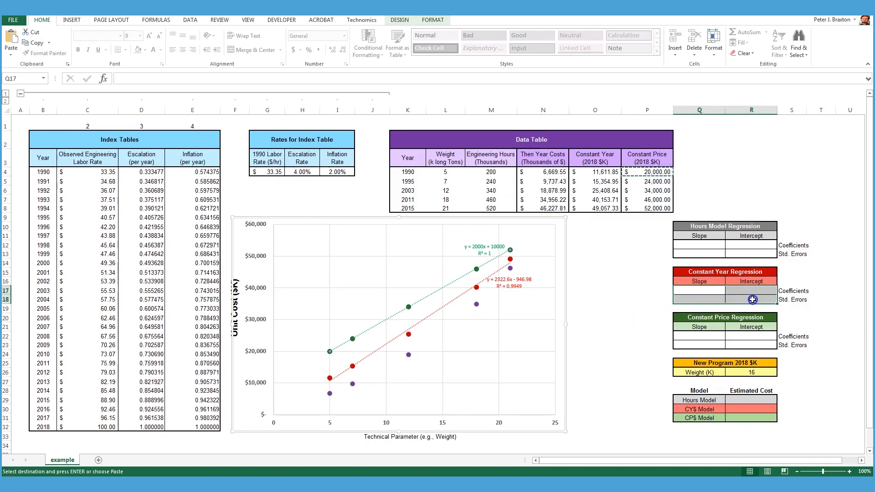
text(=LIN)
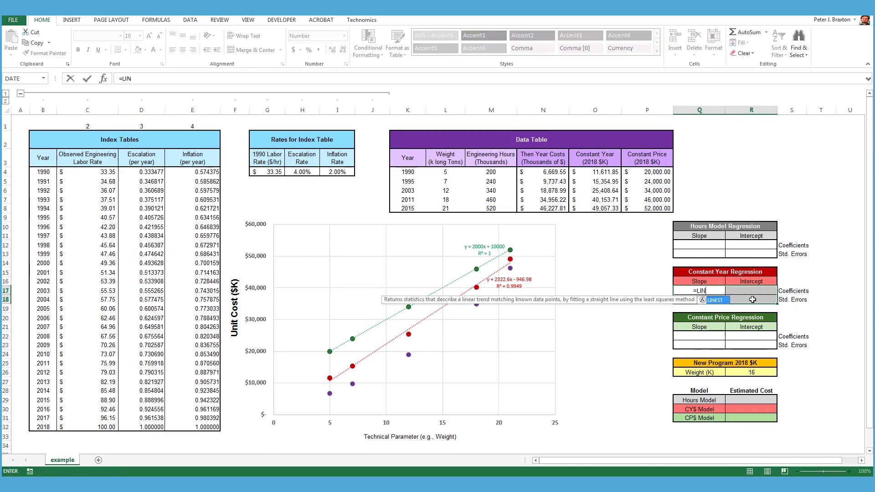
text(EST)
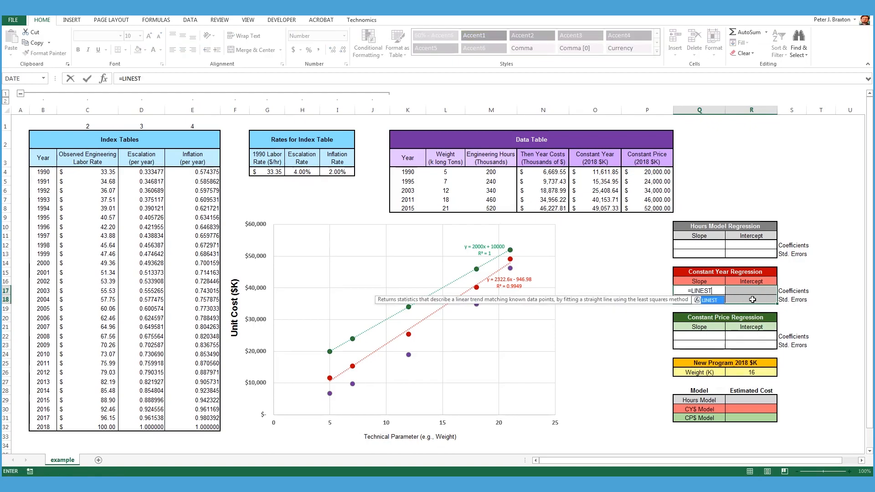
text(()
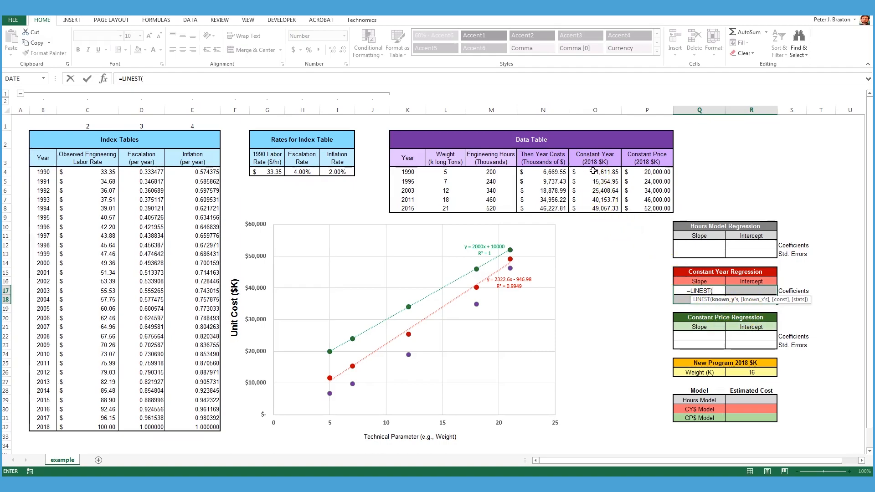
drag(594, 171, 594, 208)
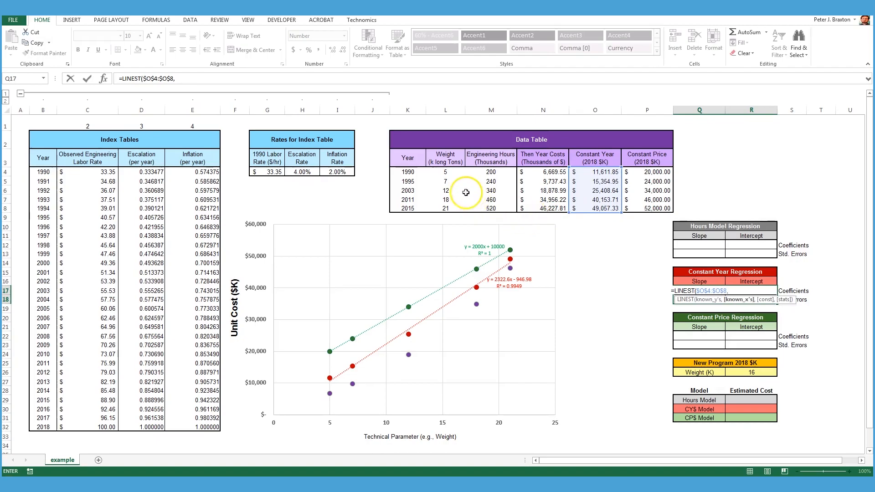
click(445, 172)
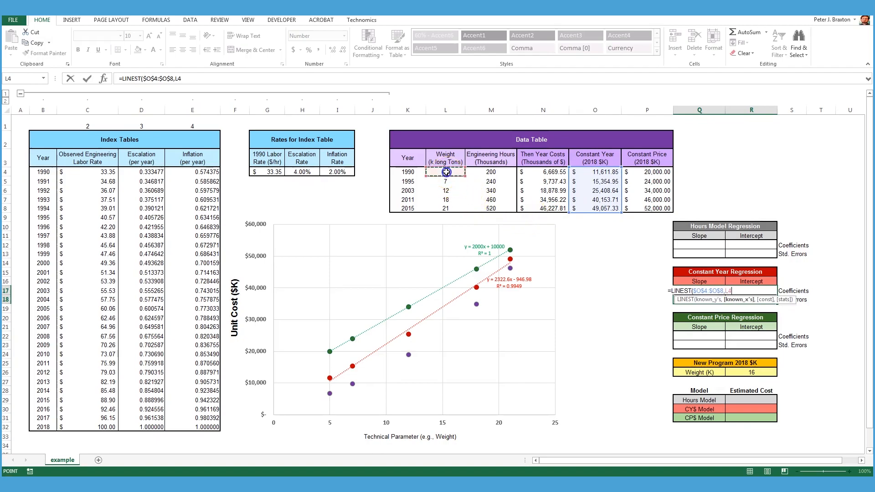
drag(445, 173, 445, 208)
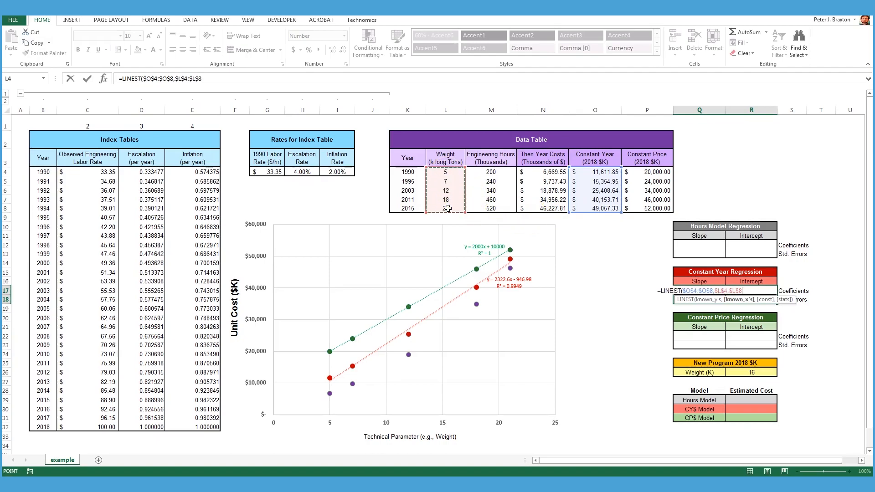
text(,)
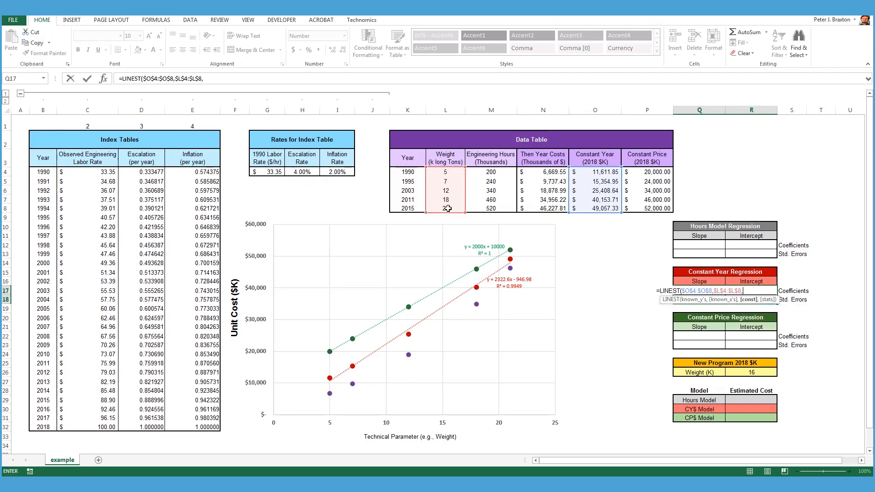
text(TRUE,TRUE)})
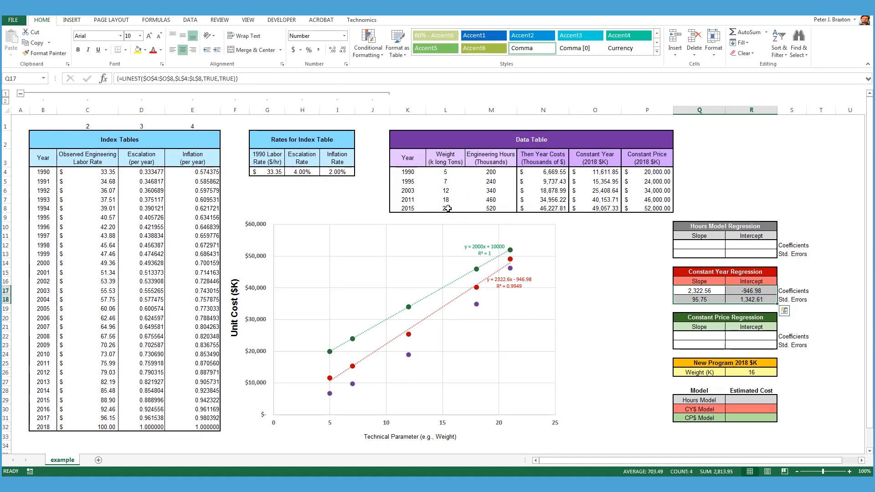
text(21)
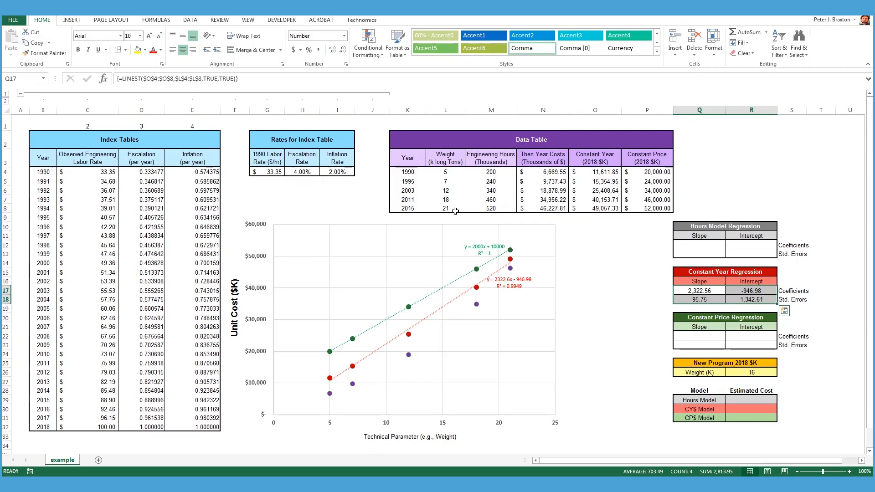
mouse_move(542, 313)
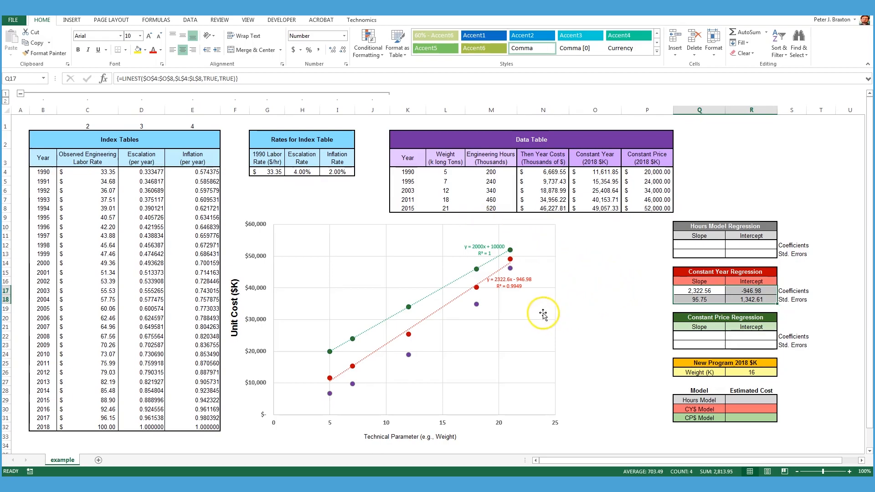
mouse_move(601, 285)
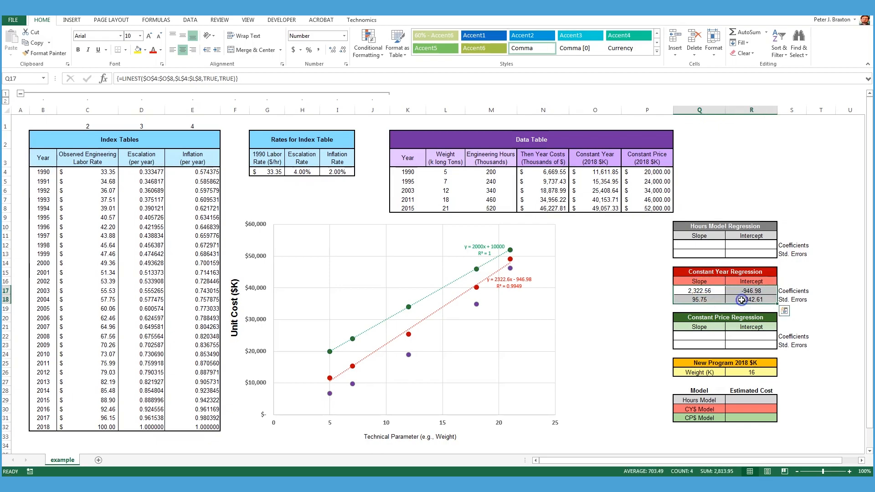
- Copy the LINEST array to the Constant Price block with known y's $P$4:$P$8, giving slope 2,000 and intercept 10,000
click(695, 336)
text({=LINEST($P$4:$P$8,$L$4:$L$8,TRUE,TRUE)})
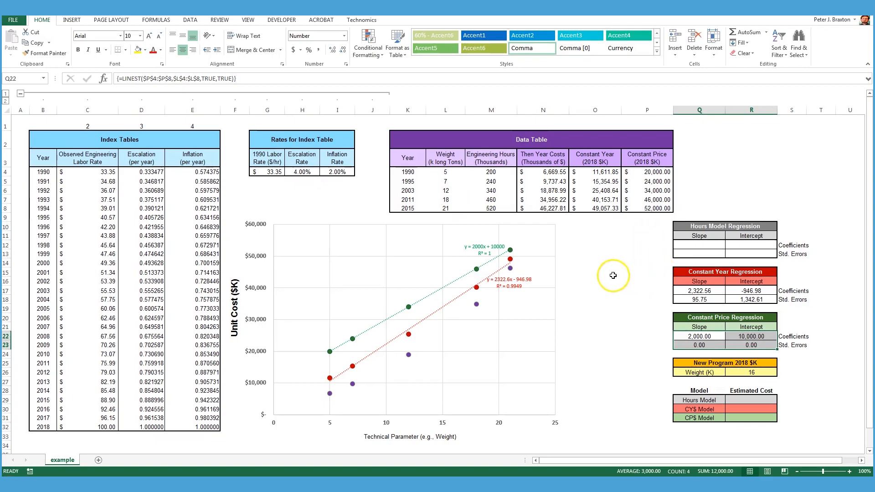
mouse_move(743, 337)
text(=LINEST($P$4:$P$8,$L$4:$L$8,TRUE,TRUE))
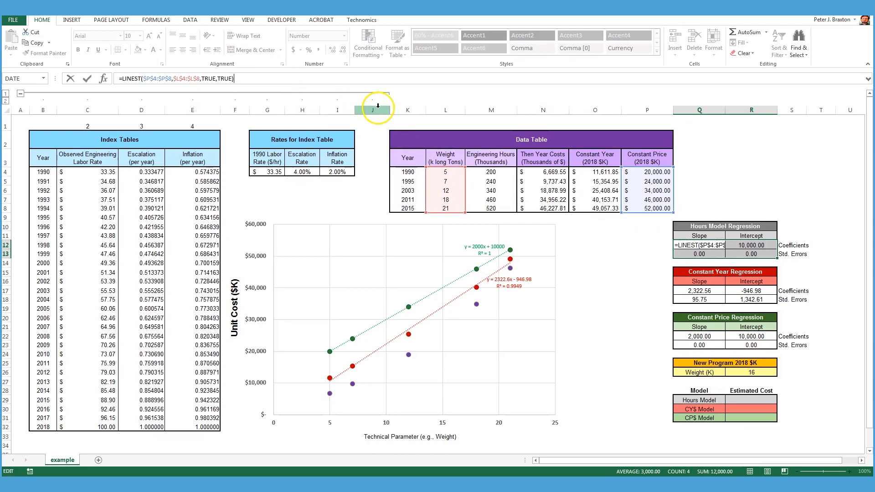
mouse_move(616, 204)
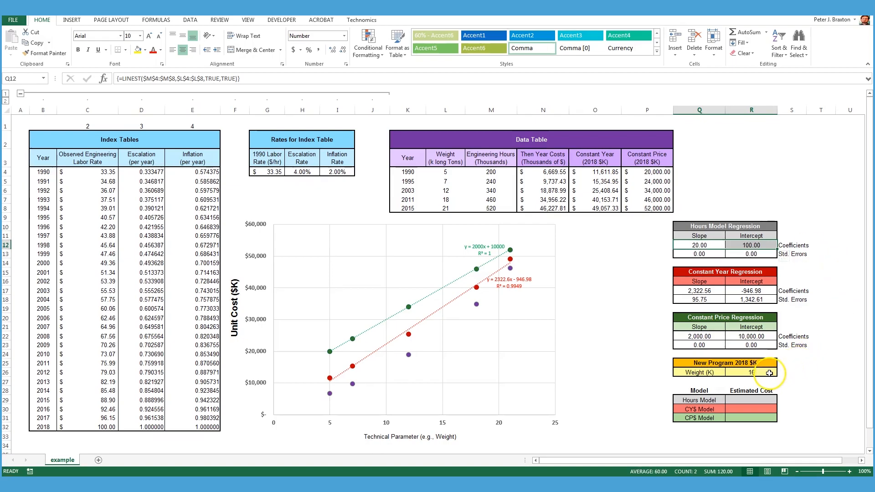
- Compute the CYS Model estimate =$R$17+$Q$17*$R$26 for weight 16, giving $36,214.00
click(751, 372)
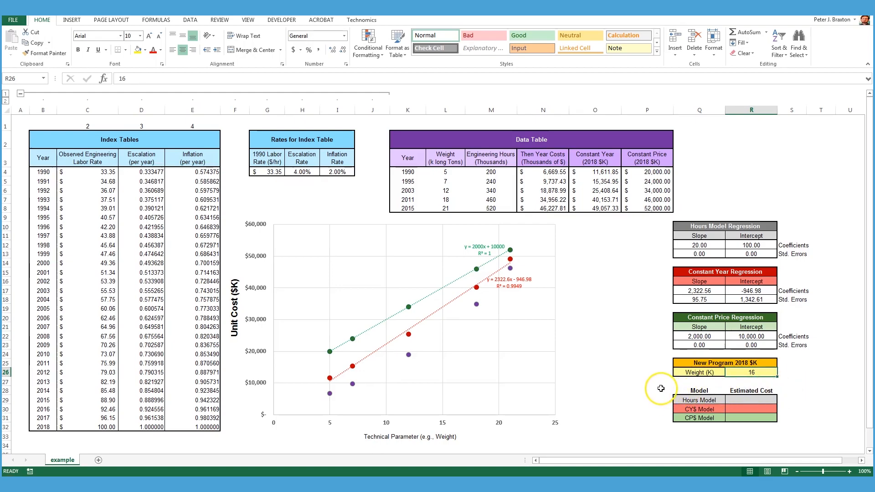
mouse_move(411, 171)
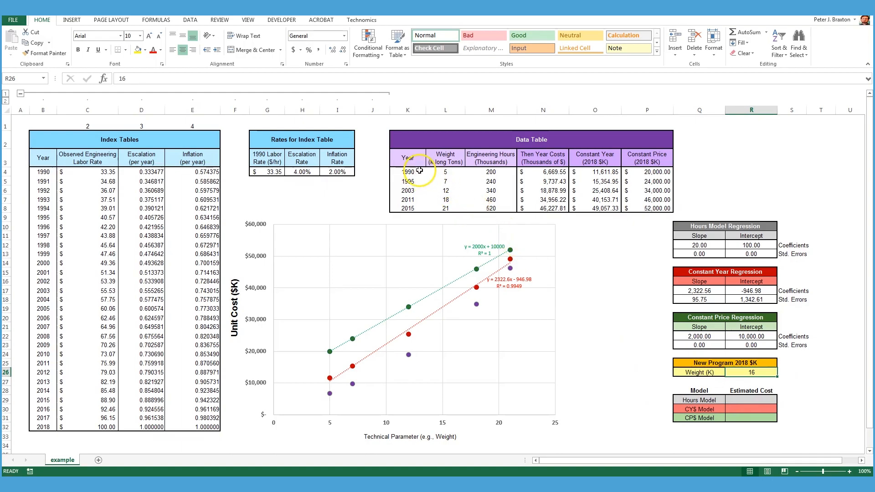
click(408, 172)
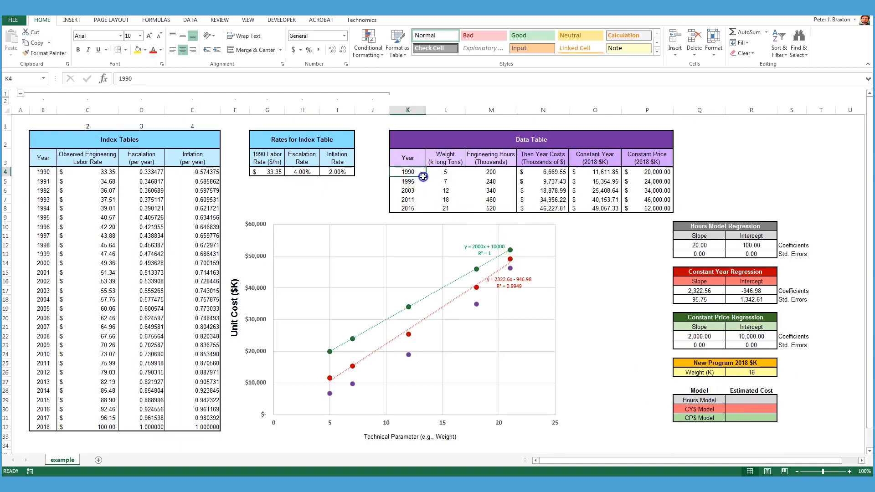
drag(422, 176, 508, 215)
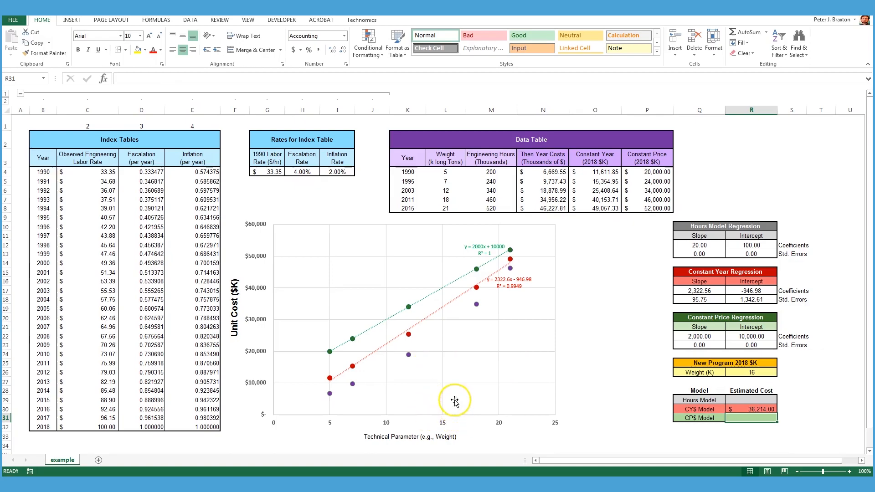
mouse_move(456, 304)
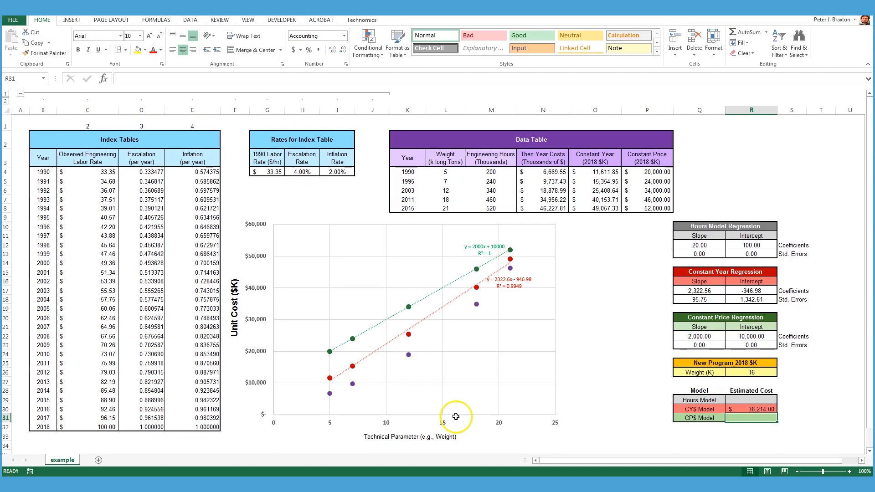
mouse_move(455, 304)
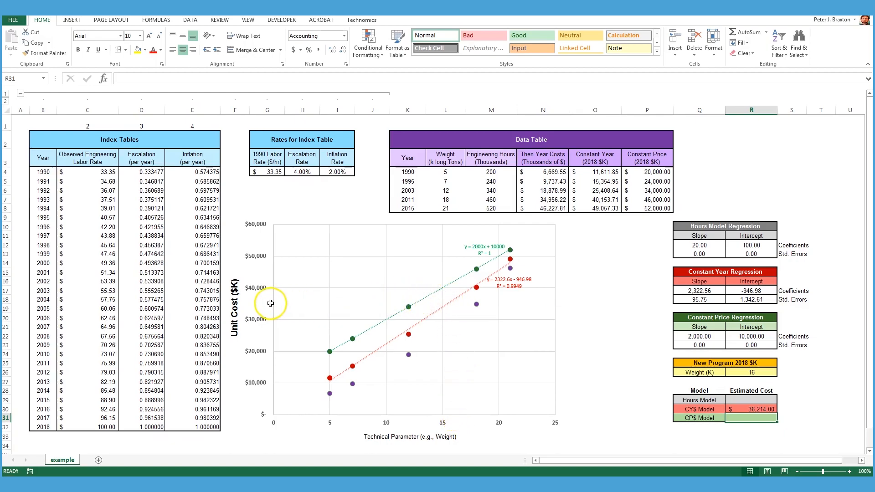
mouse_move(530, 342)
text(=)
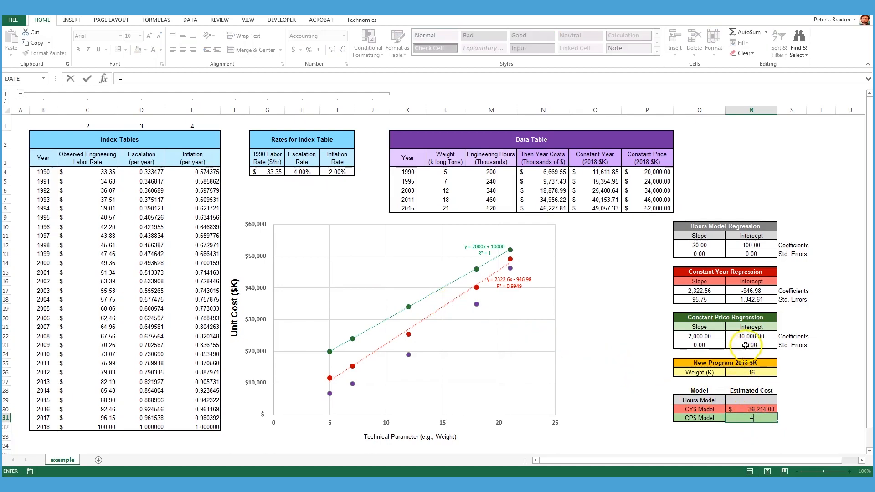
- Compute the CPS Model estimate from the Constant Price intercept and slope times weight 16, giving $42,000.00
click(751, 336)
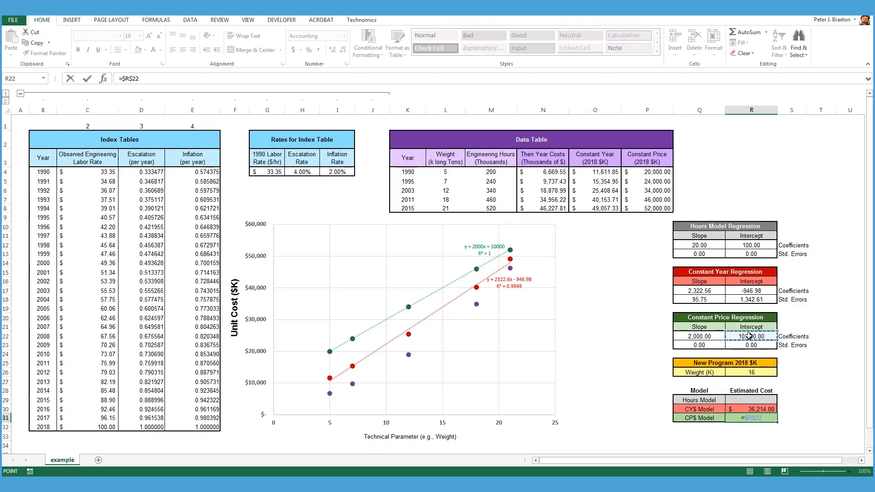
click(698, 336)
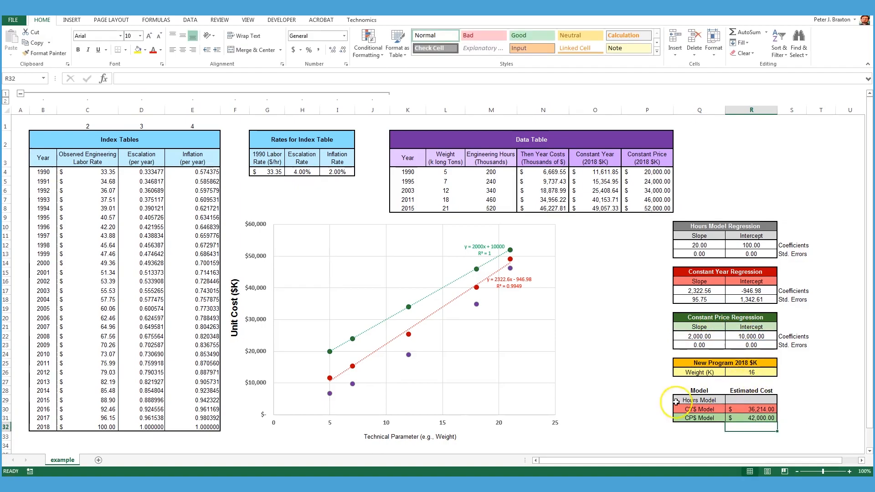
mouse_move(454, 419)
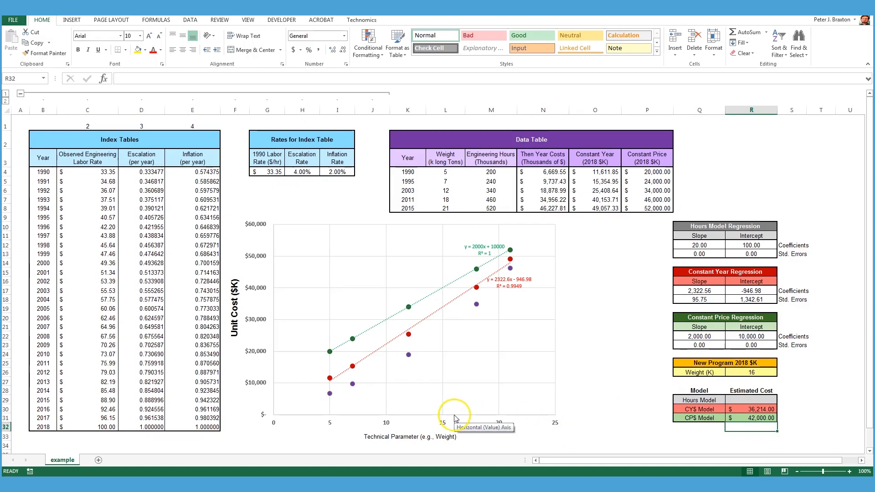
mouse_move(455, 281)
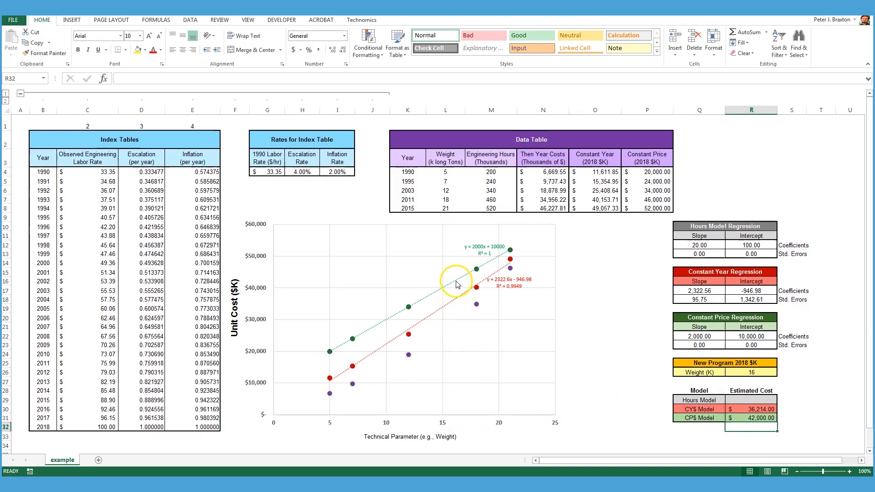
mouse_move(336, 283)
text(=$R$12+)
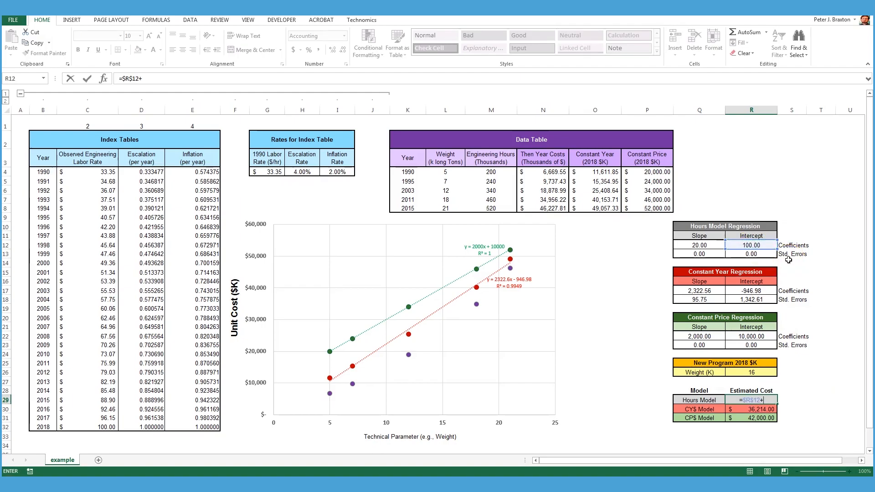
- Compute the Hours Model estimated cost as predicted hours times the 2018 labor rate of 100, giving $42,000.00
click(699, 245)
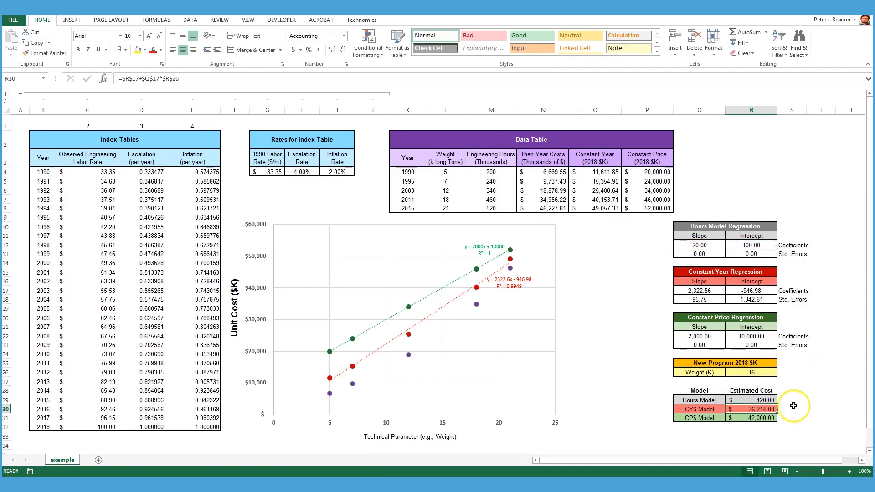
click(750, 400)
text(=($R$12+$Q$12*$R$26)*)
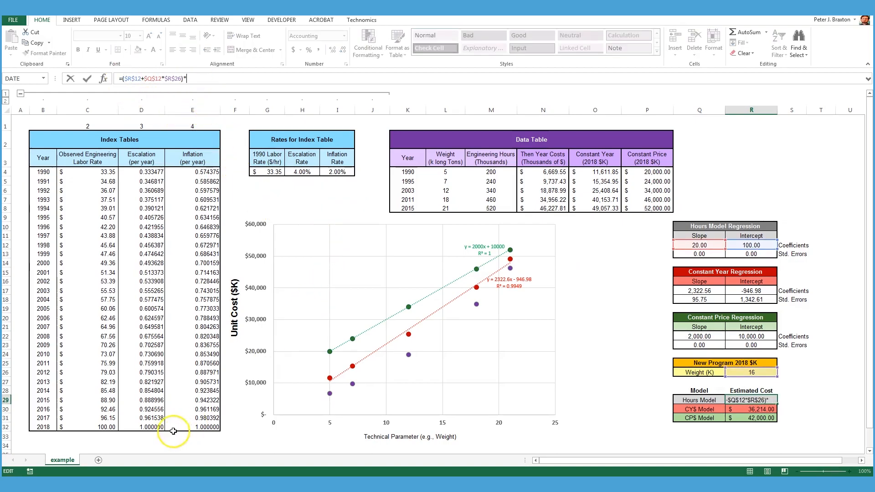
click(86, 427)
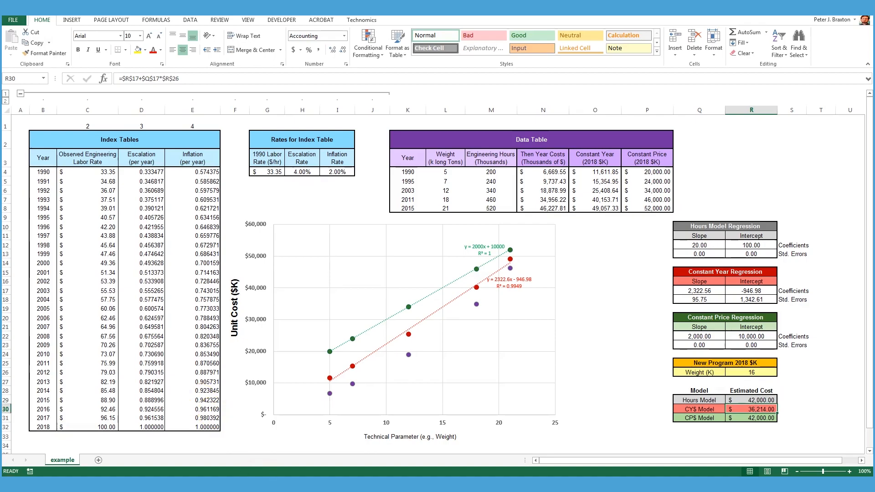
click(769, 418)
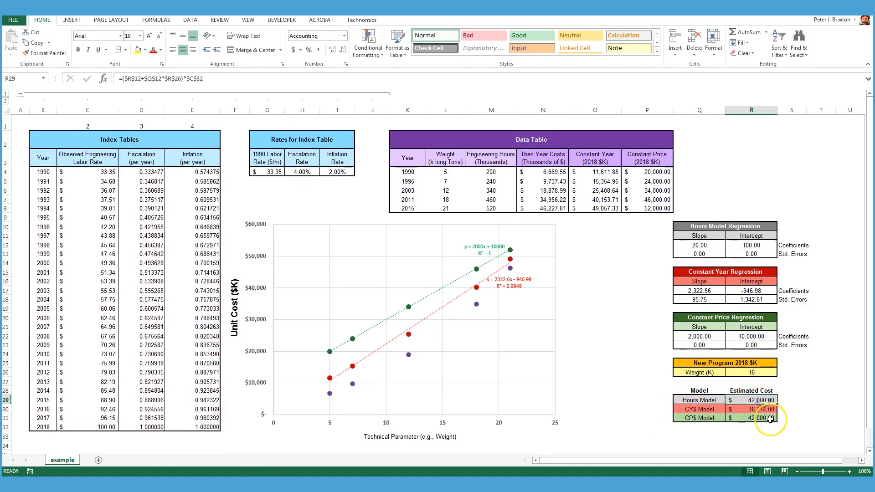